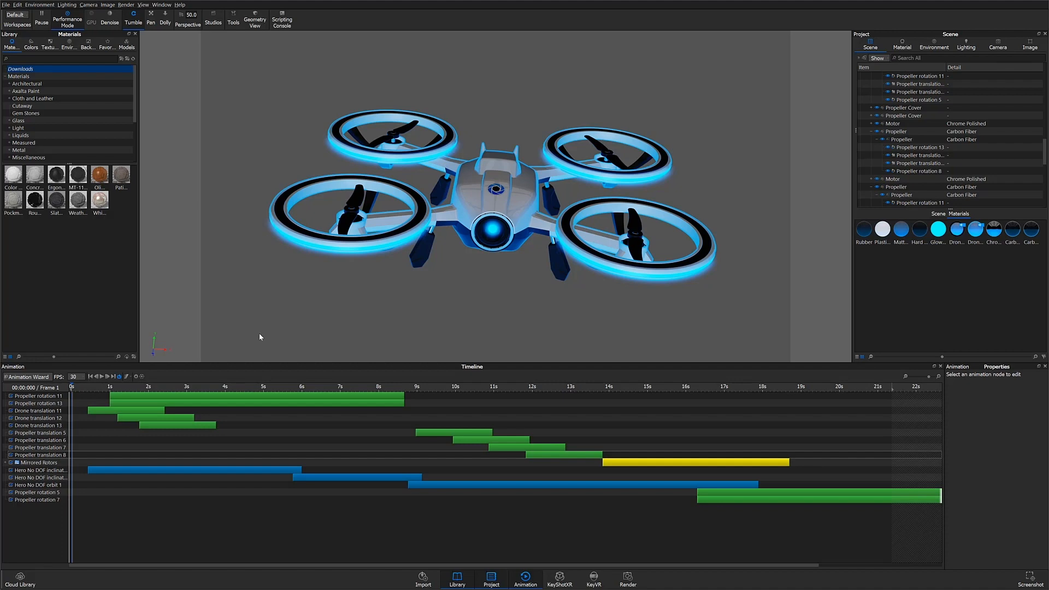
Step: Select various propeller, drone translation and Hero No DOF camera tracks in the timeline to inspect them
{"action": "left_click", "coordinate": [37, 396]}
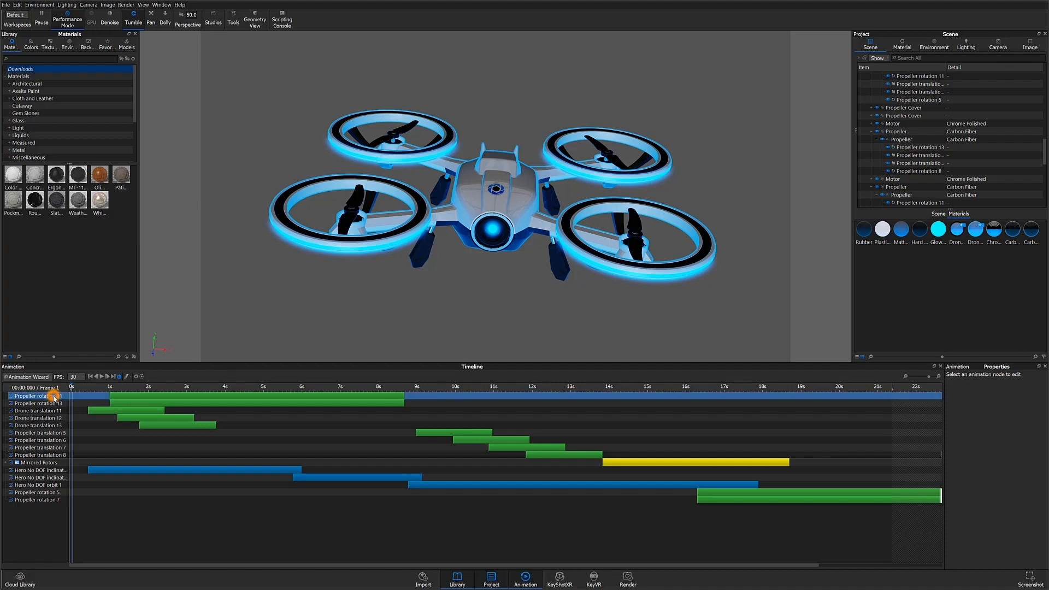
{"action": "left_click", "coordinate": [37, 409]}
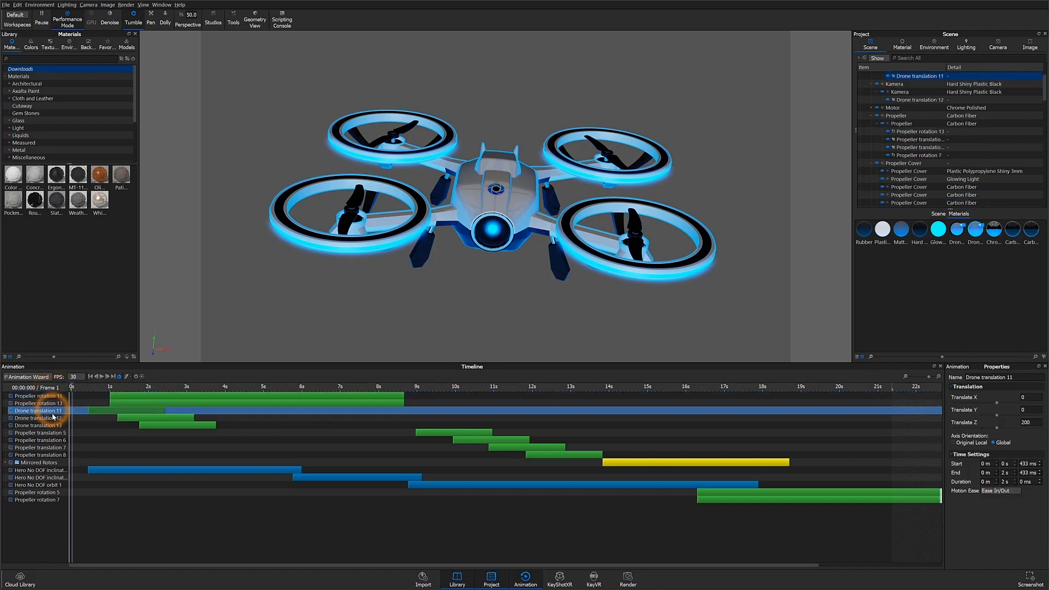
{"action": "left_click", "coordinate": [37, 448]}
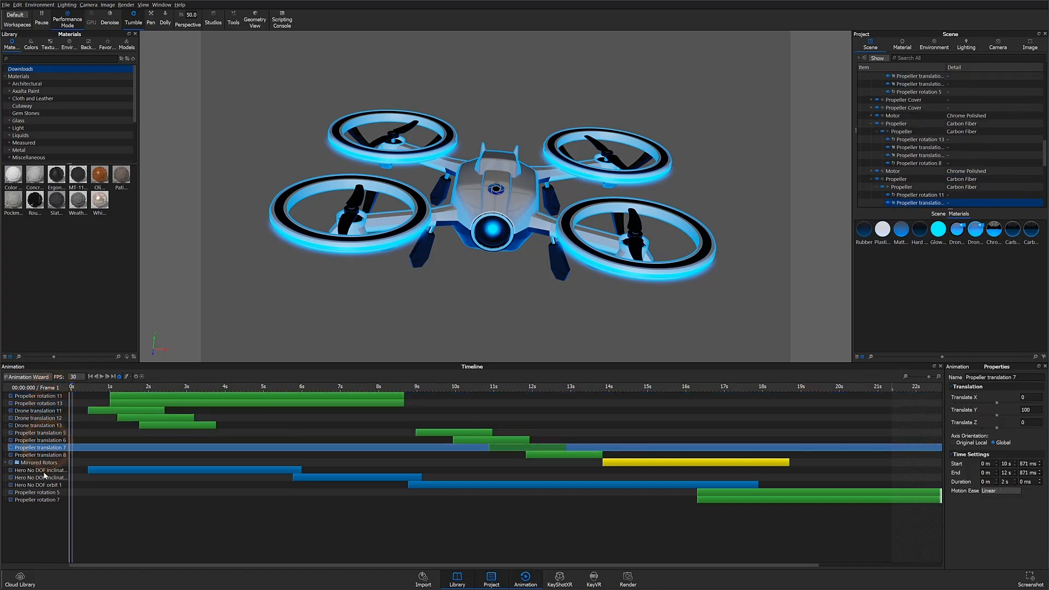
{"action": "left_click", "coordinate": [40, 478]}
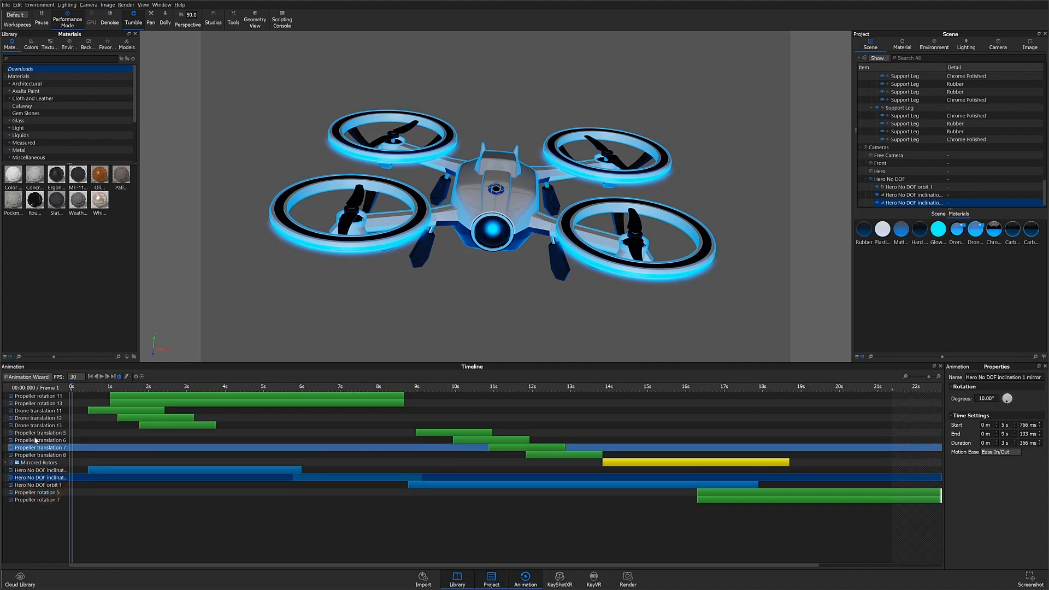
{"action": "left_click", "coordinate": [39, 433]}
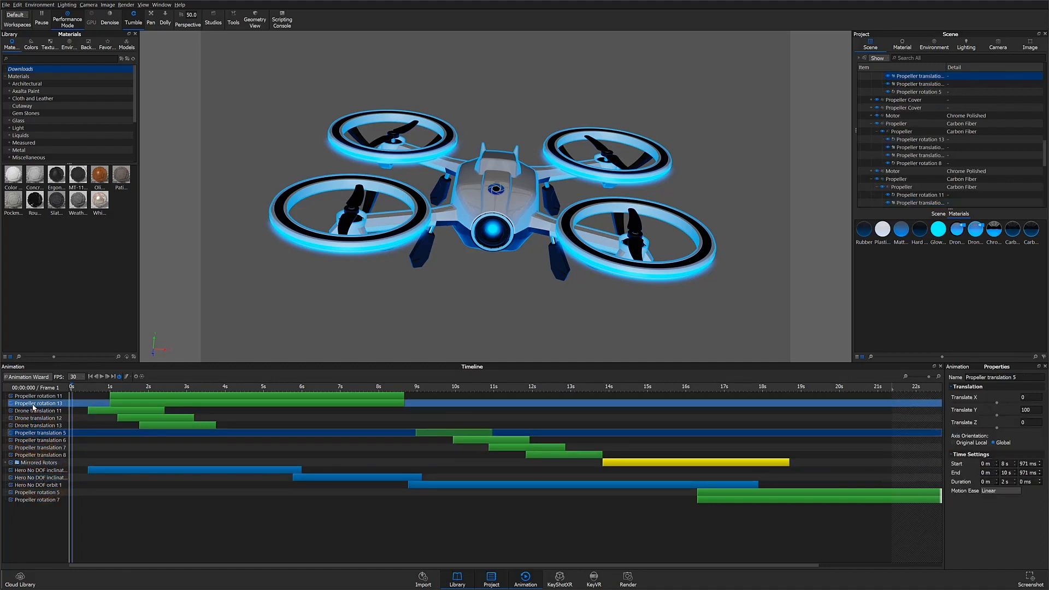
{"action": "left_click", "coordinate": [167, 401]}
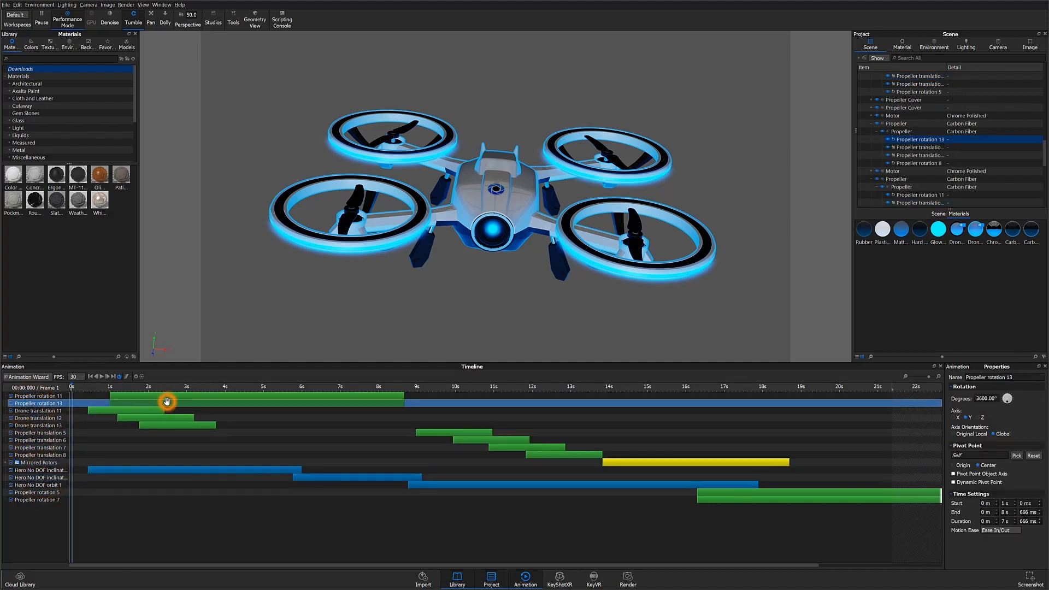
{"action": "left_click", "coordinate": [37, 395]}
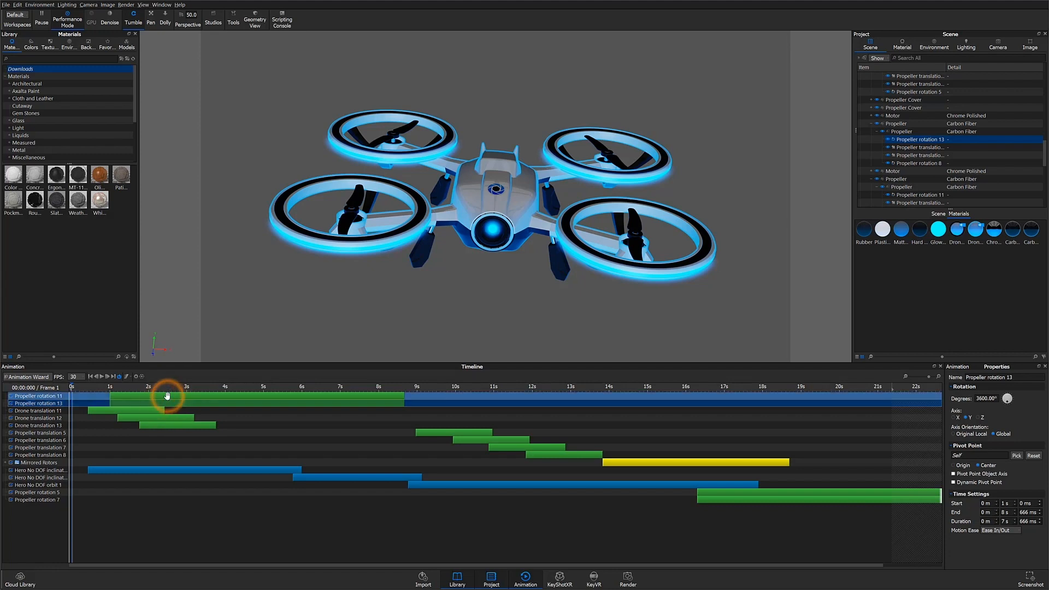
{"action": "left_click", "coordinate": [920, 194]}
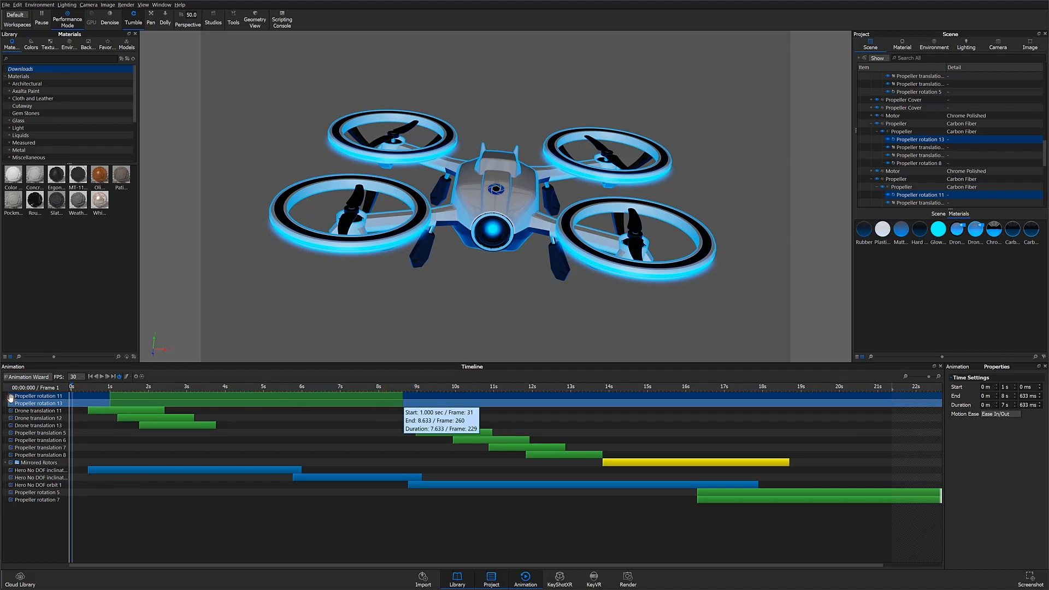
Step: Select Drone translations 11–13 and review the animation list sort options without changing anything
{"action": "left_click", "coordinate": [38, 410]}
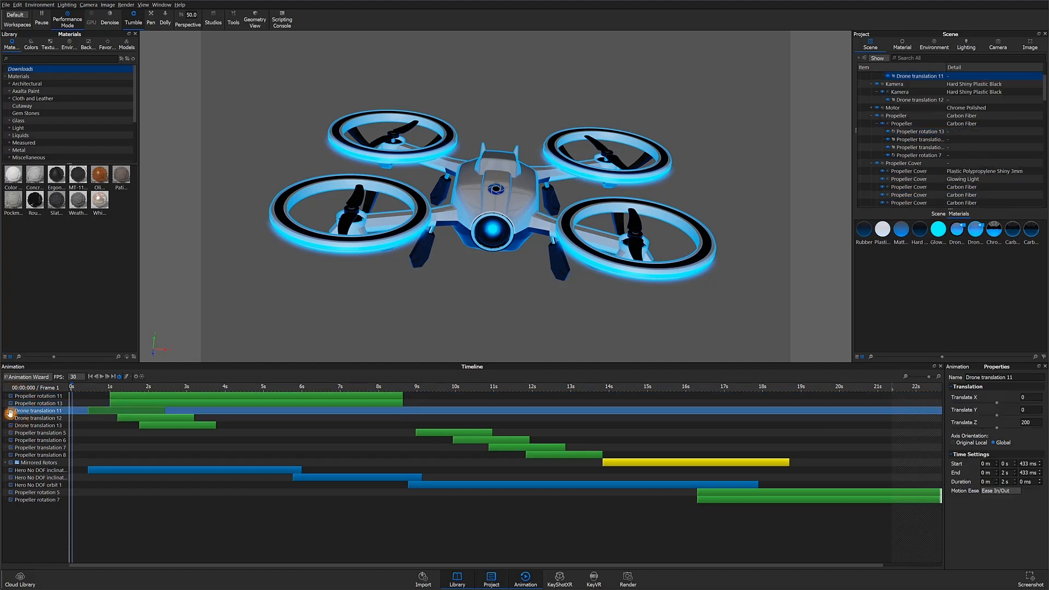
{"action": "left_click", "coordinate": [38, 417]}
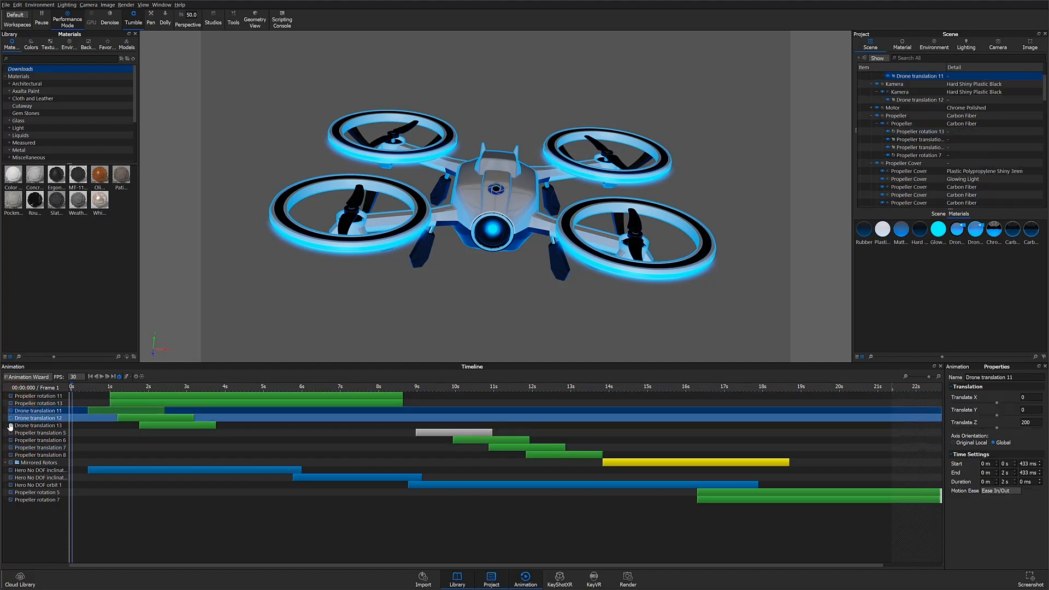
{"action": "left_click", "coordinate": [38, 425]}
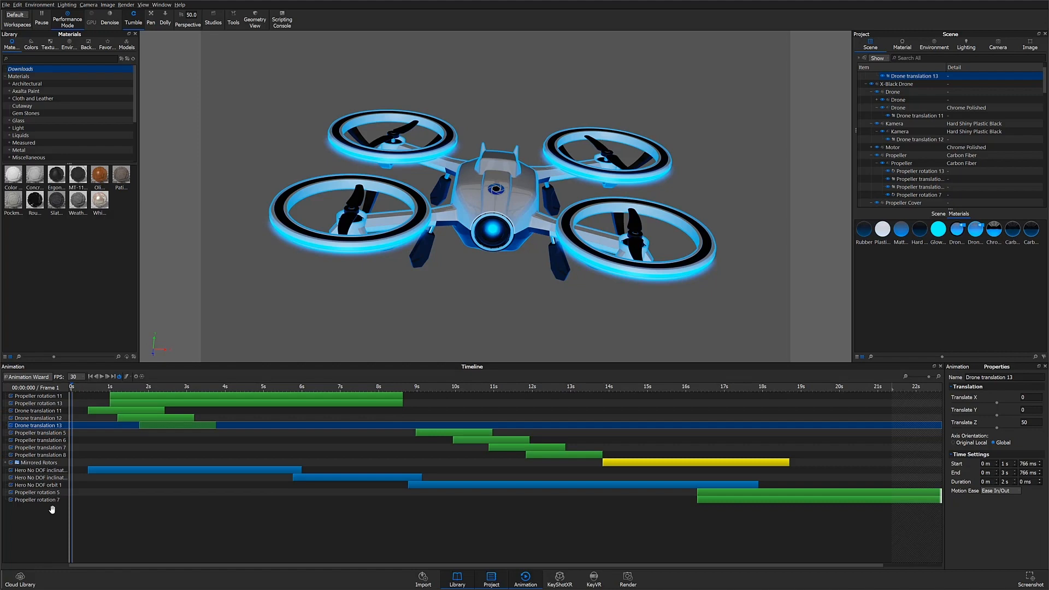
{"action": "right_click", "coordinate": [51, 508]}
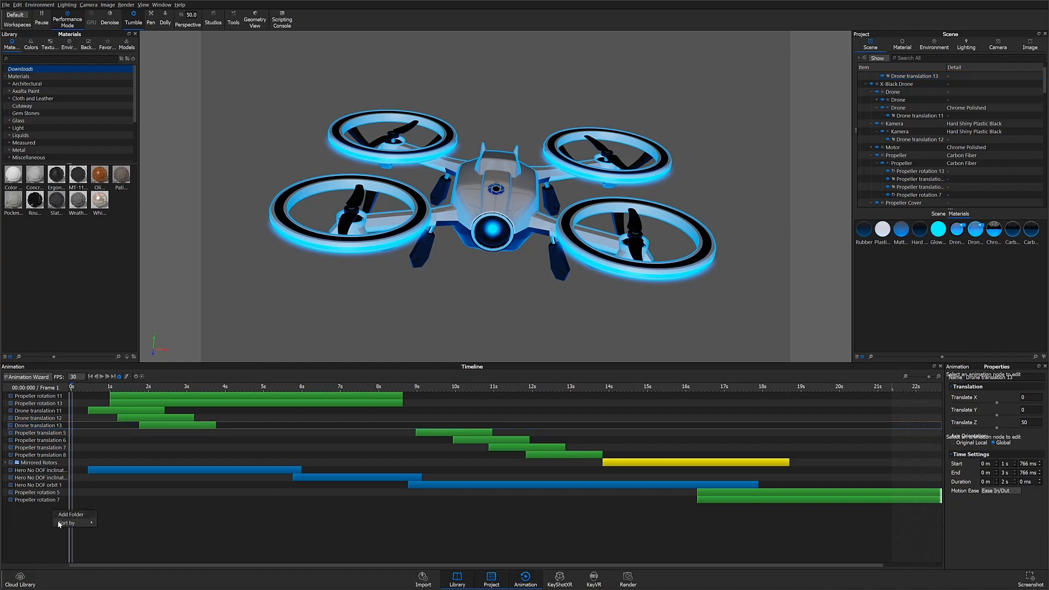
{"action": "left_click", "coordinate": [67, 522]}
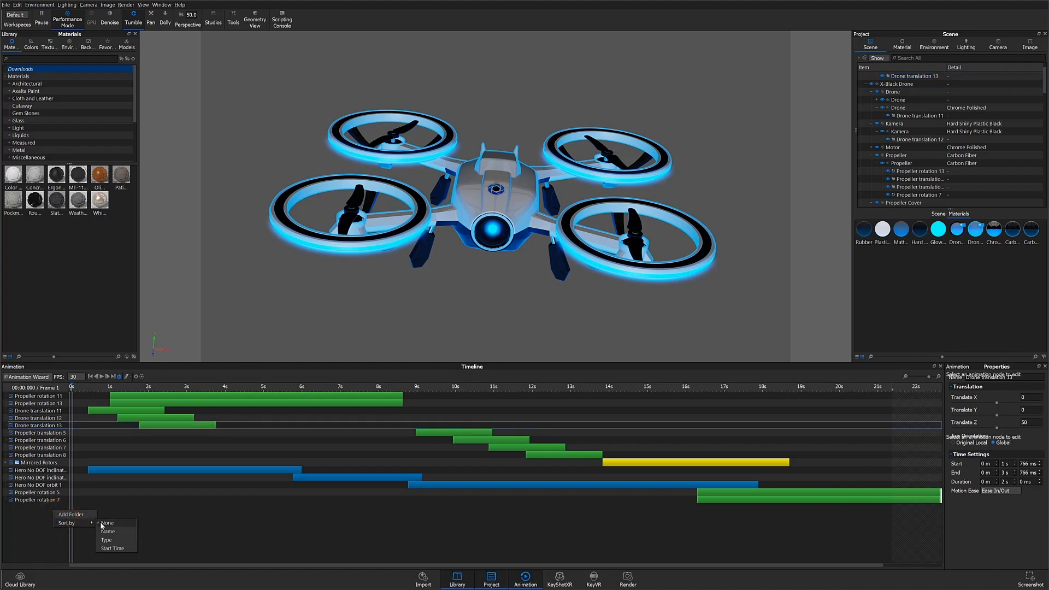
{"action": "mouse_move", "coordinate": [100, 549]}
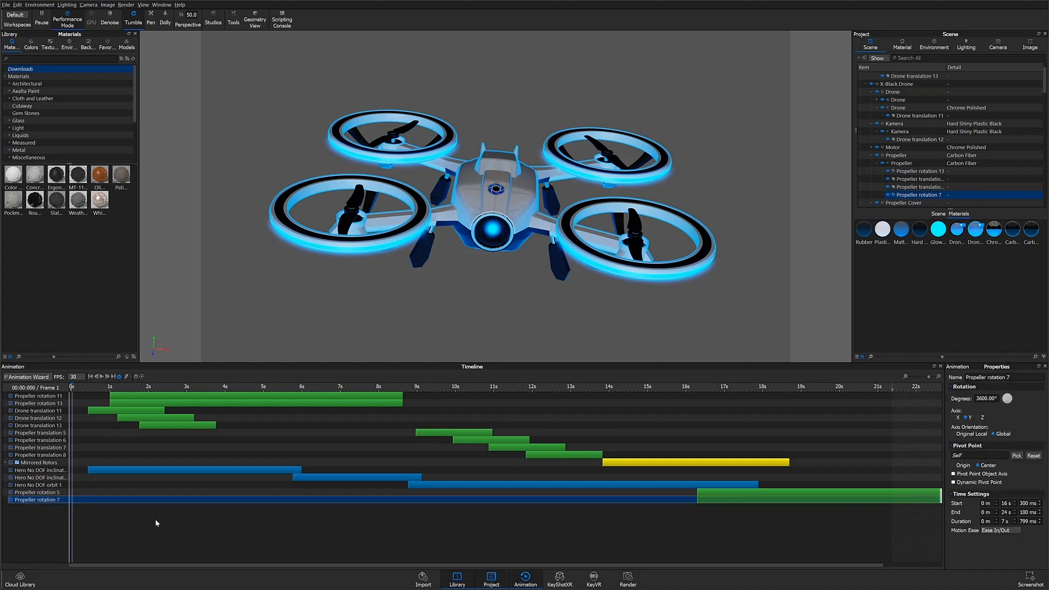
{"action": "right_click", "coordinate": [155, 524]}
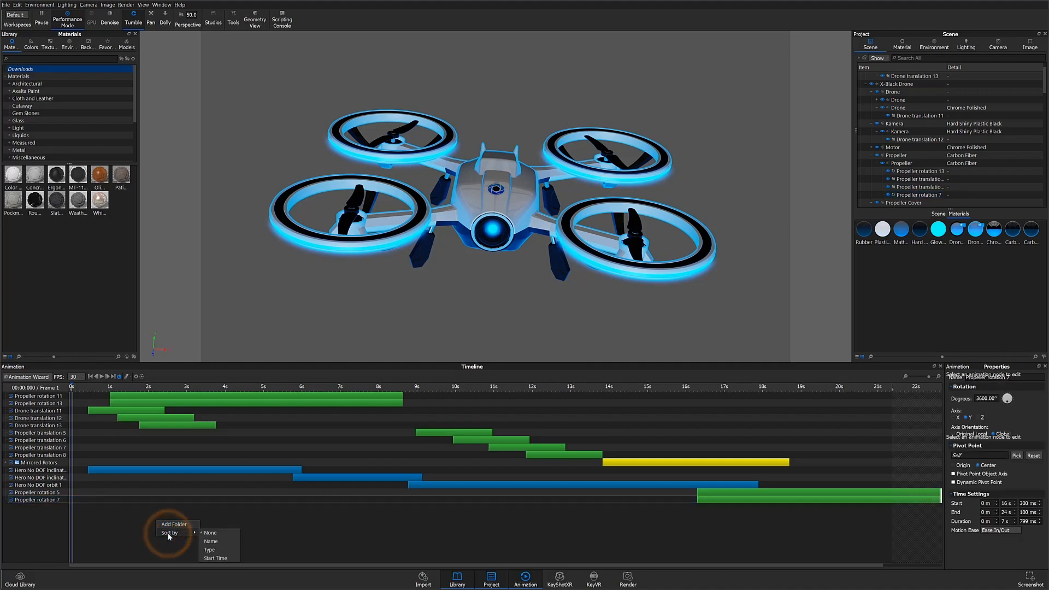
{"action": "left_click", "coordinate": [103, 523]}
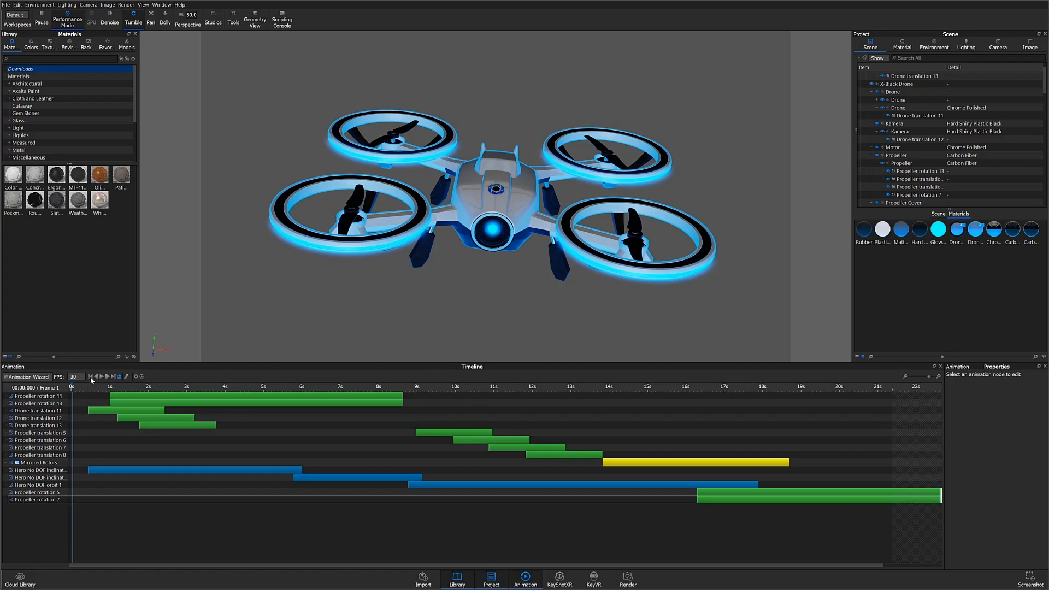
Step: Play the drone animation from the start forward to about 11.8 s, where the parts separate
{"action": "left_click", "coordinate": [113, 376]}
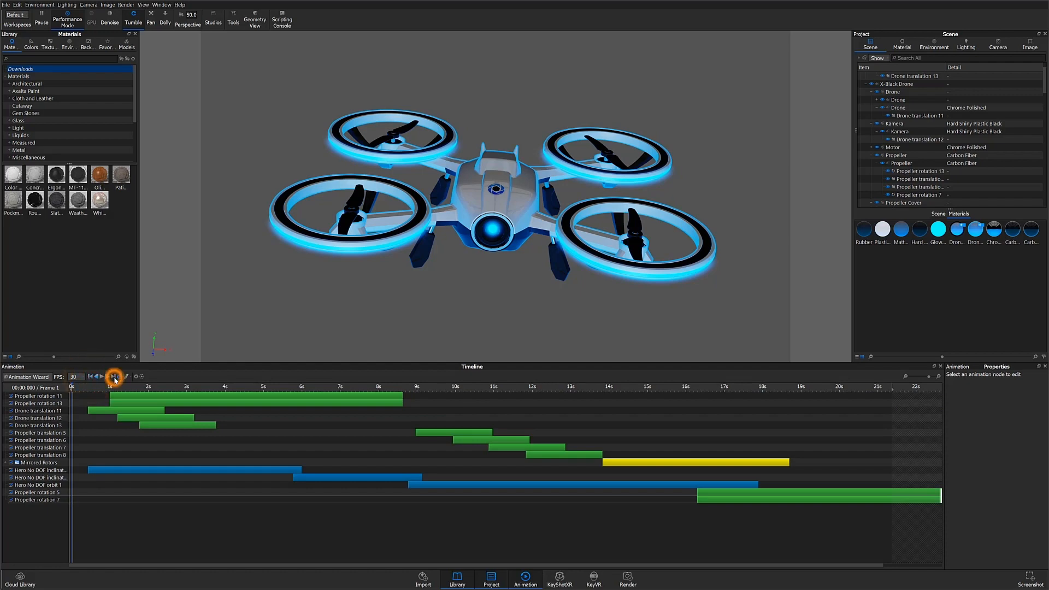
{"action": "left_click", "coordinate": [106, 377]}
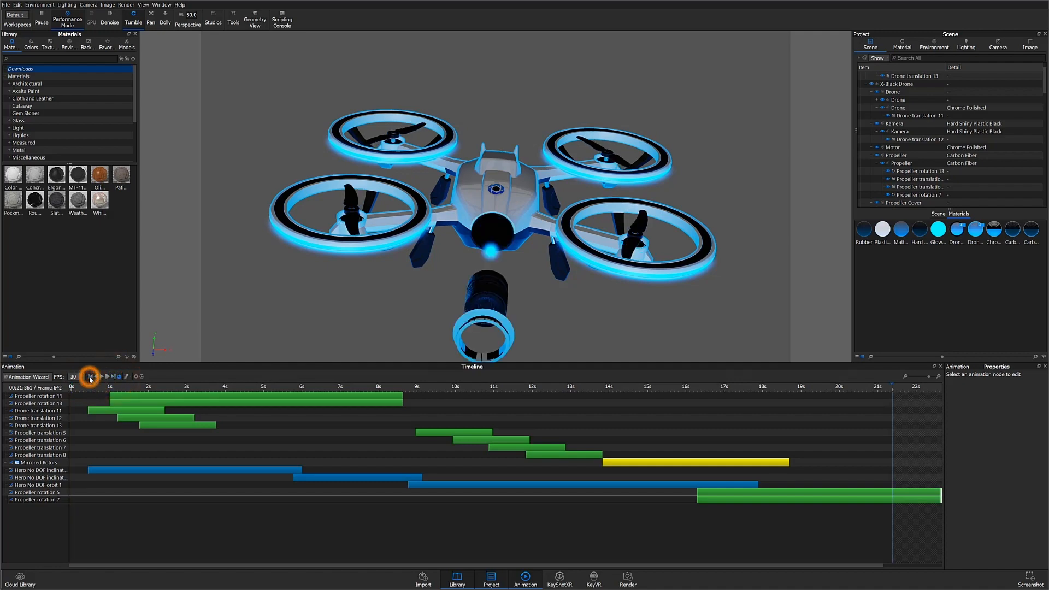
{"action": "left_click", "coordinate": [91, 376]}
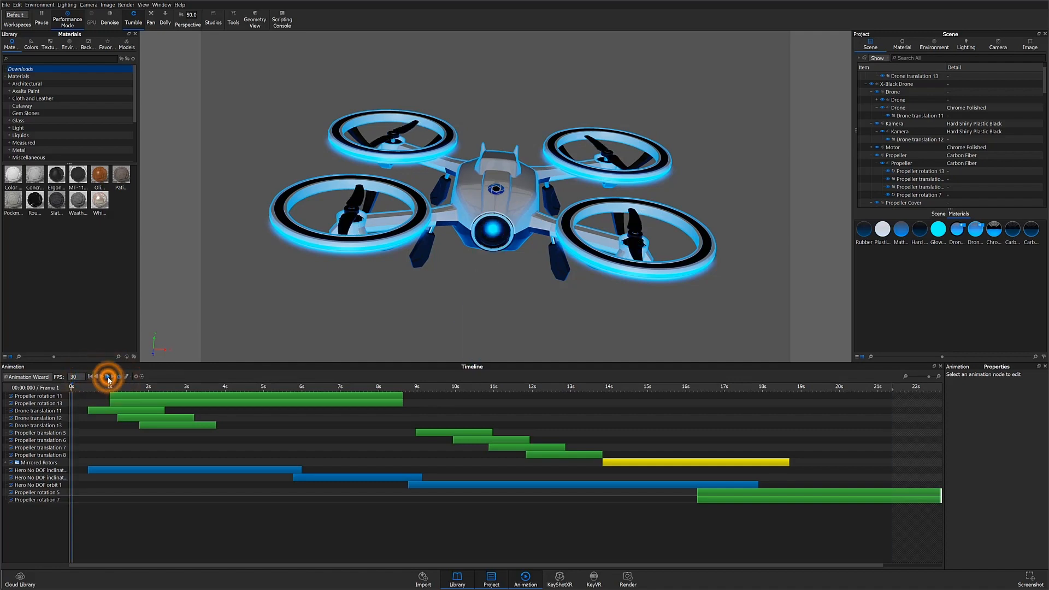
{"action": "left_click", "coordinate": [107, 376]}
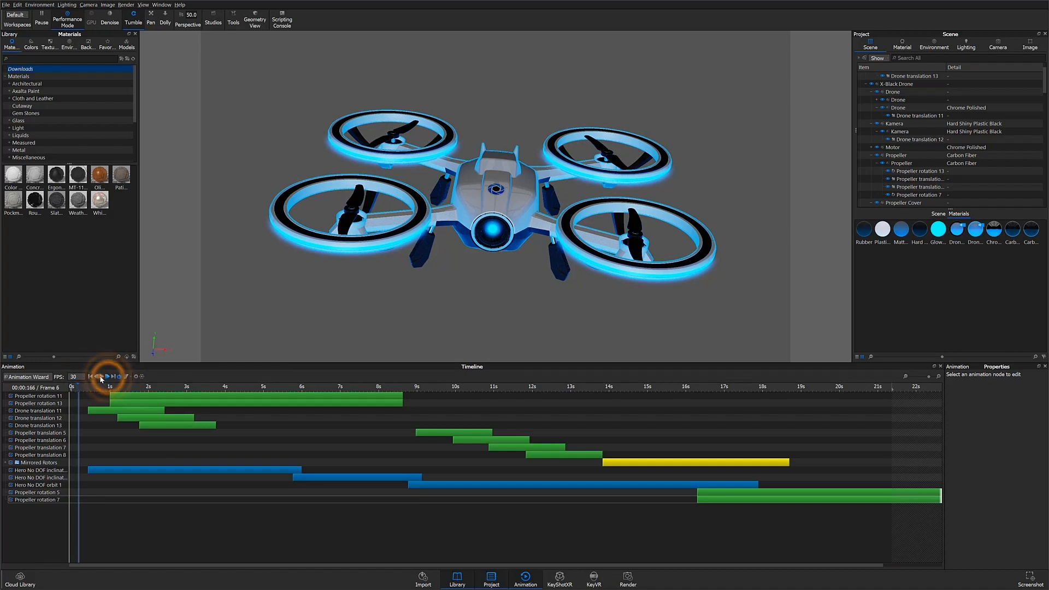
{"action": "left_click", "coordinate": [106, 375]}
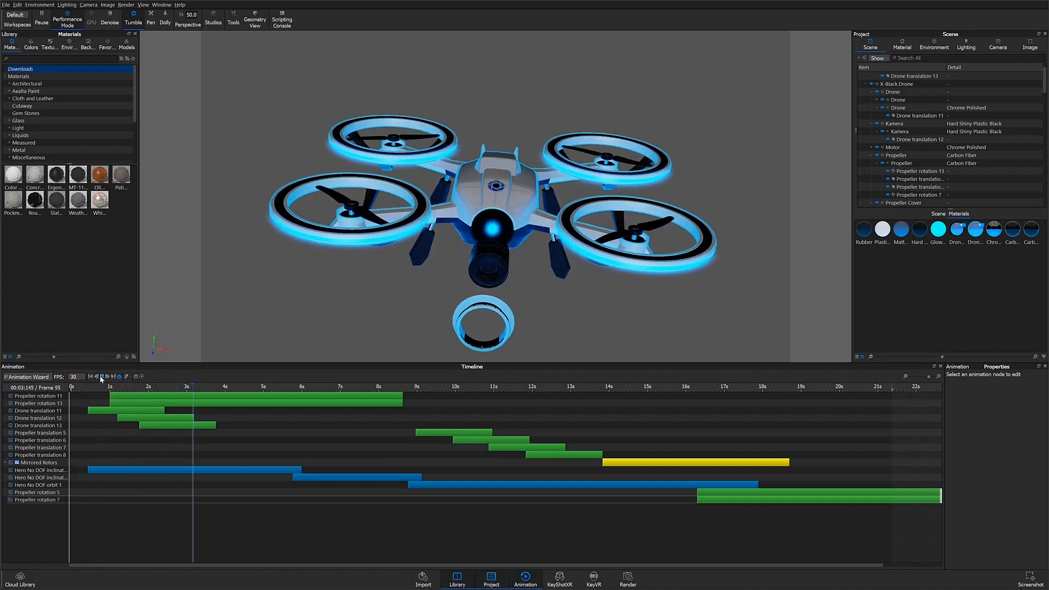
{"action": "left_click", "coordinate": [100, 376]}
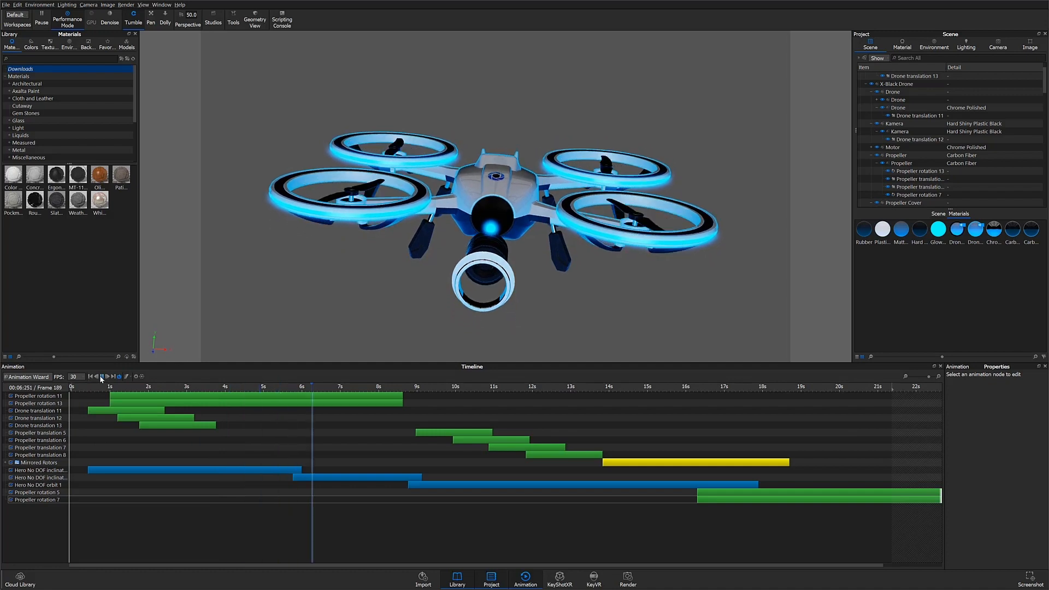
{"action": "left_click", "coordinate": [106, 376]}
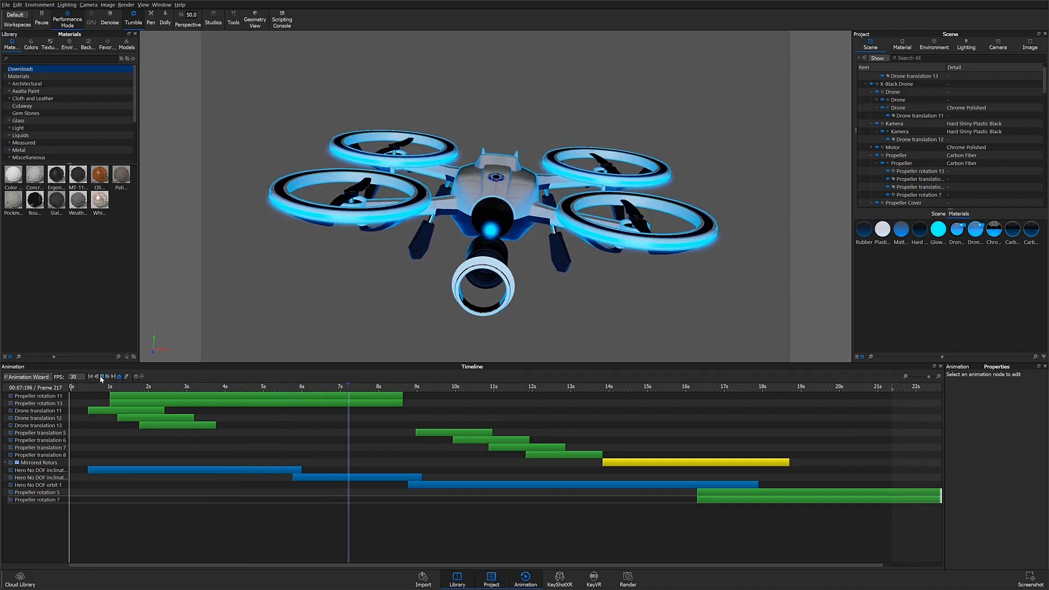
{"action": "left_click", "coordinate": [460, 385]}
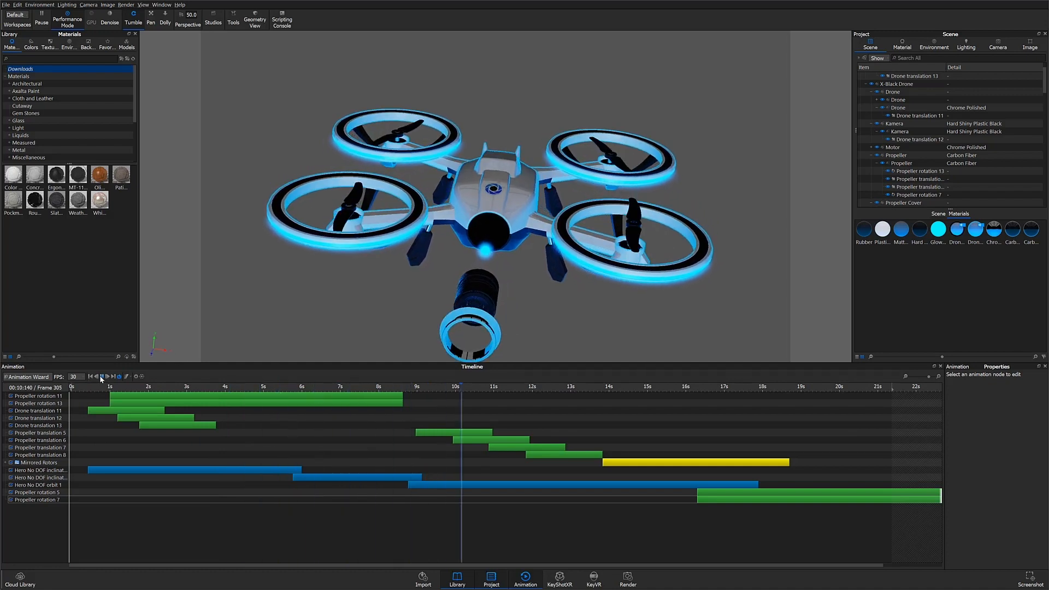
{"action": "left_click", "coordinate": [114, 376]}
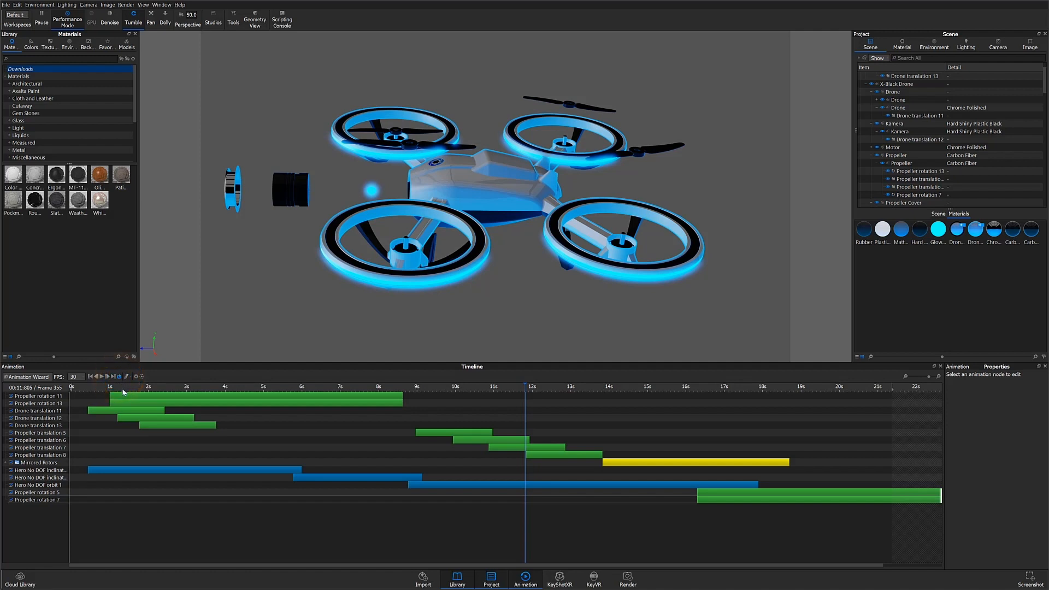
Step: Set animation preview quality to 8 samples per frame instead of seconds per frame and confirm
{"action": "left_click", "coordinate": [135, 376]}
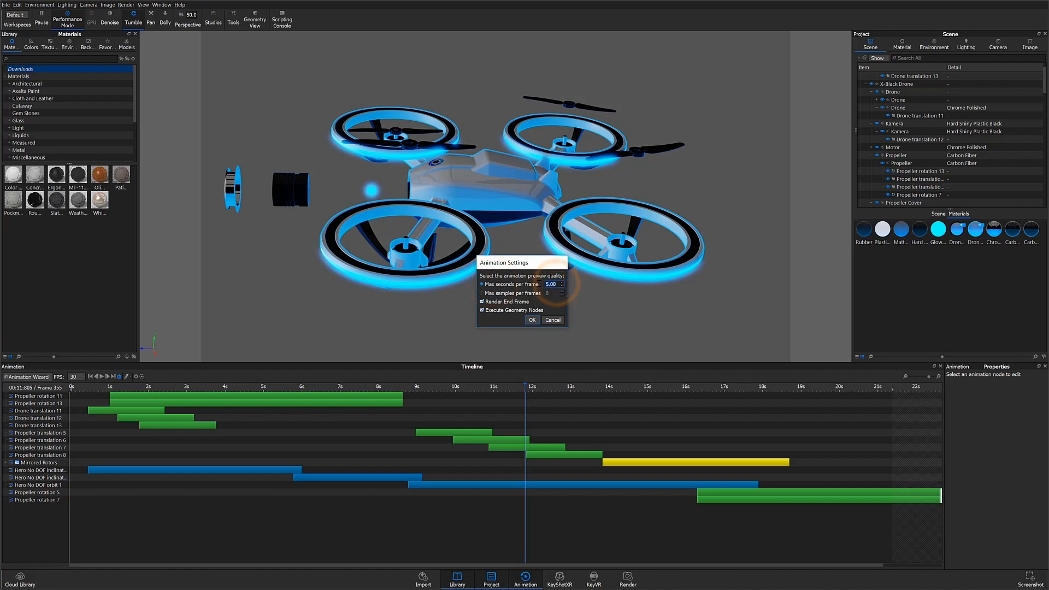
{"action": "left_click", "coordinate": [560, 286]}
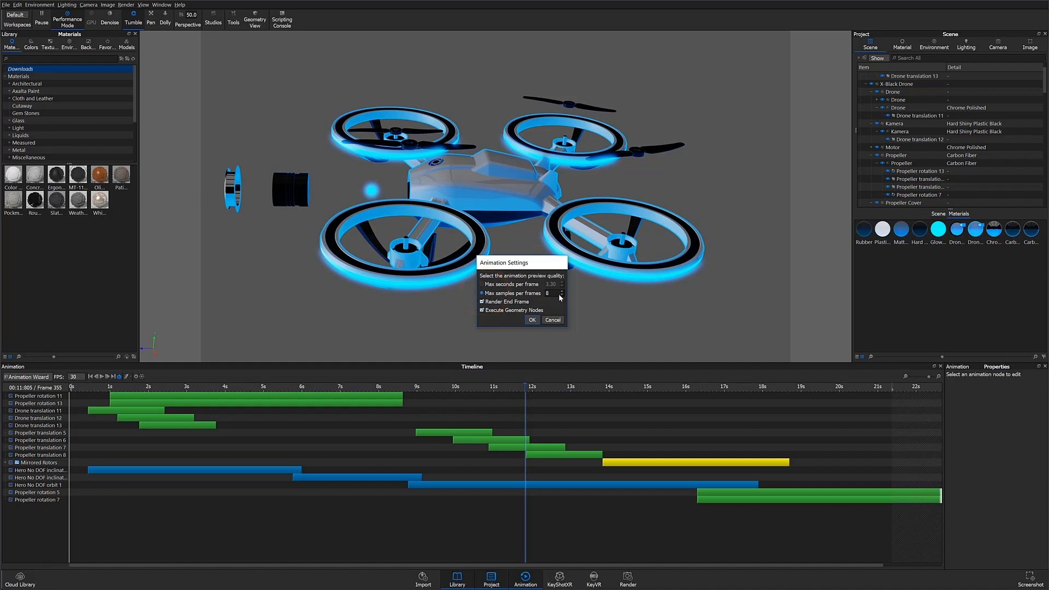
{"action": "left_click", "coordinate": [559, 293]}
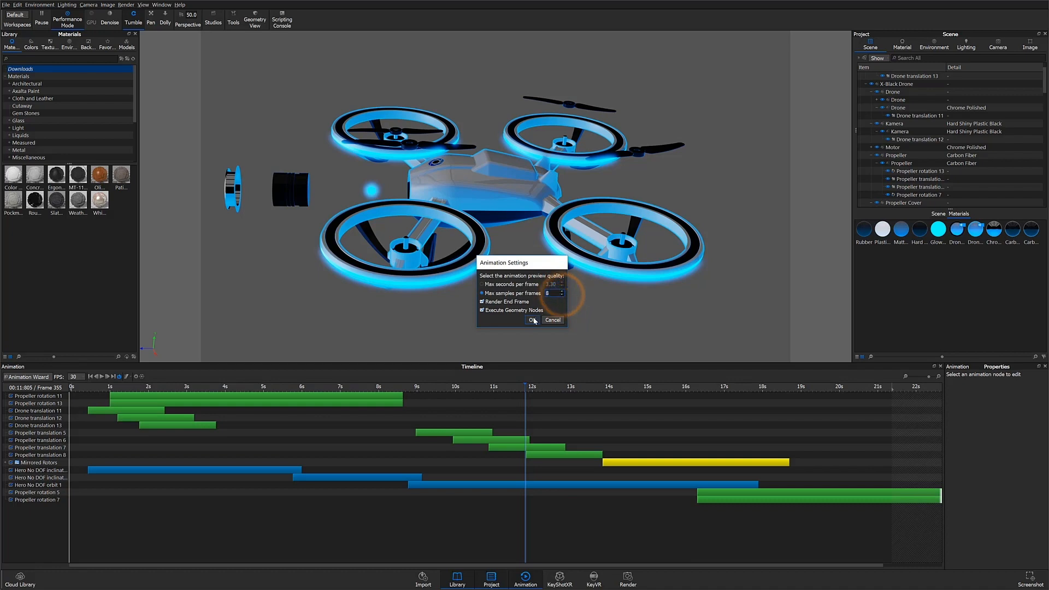
{"action": "left_click", "coordinate": [532, 320]}
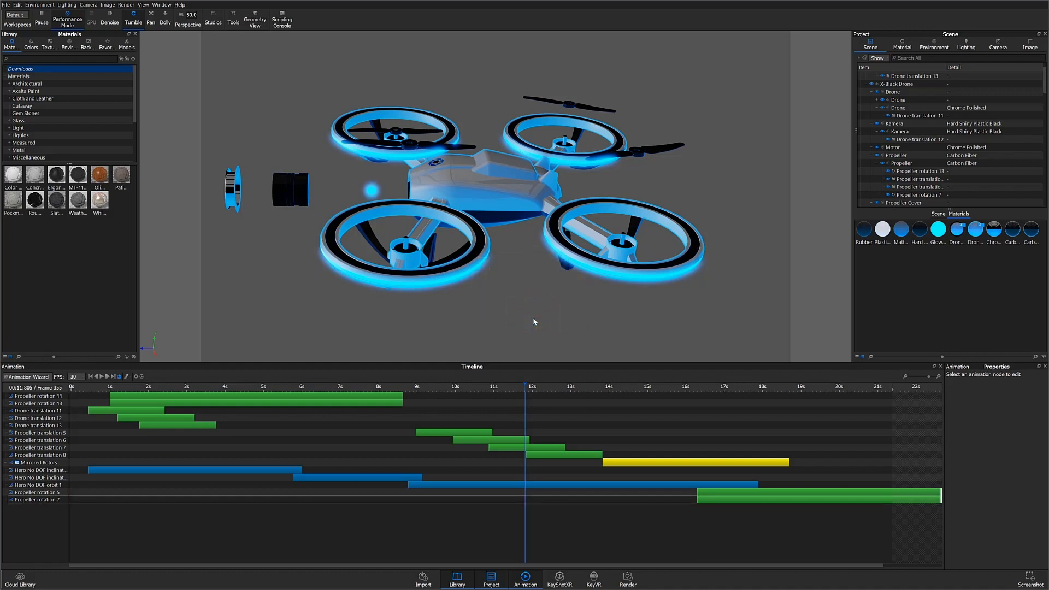
{"action": "left_click", "coordinate": [26, 377]}
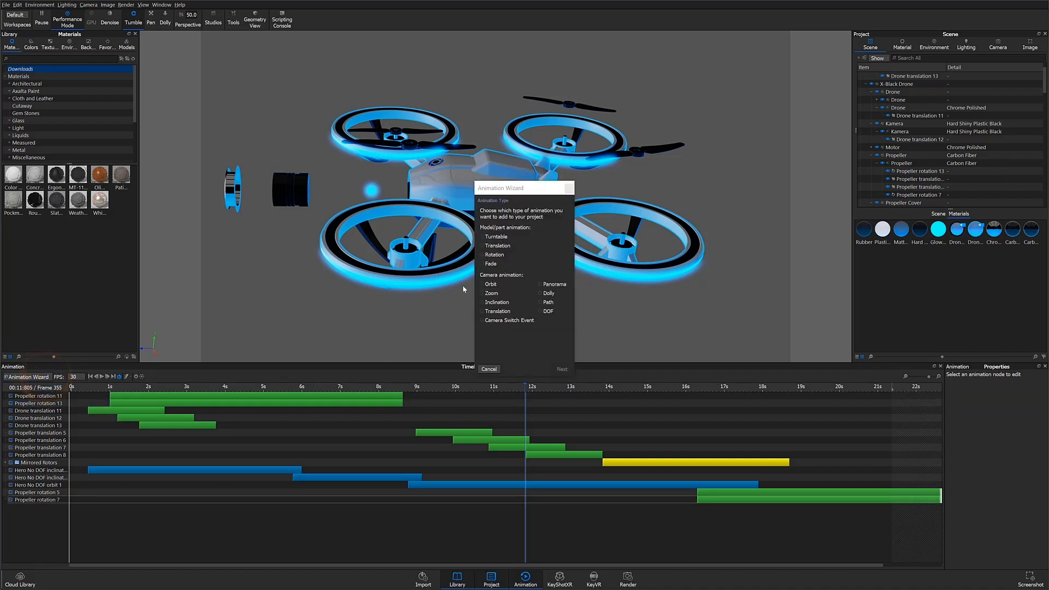
{"action": "left_click", "coordinate": [482, 293]}
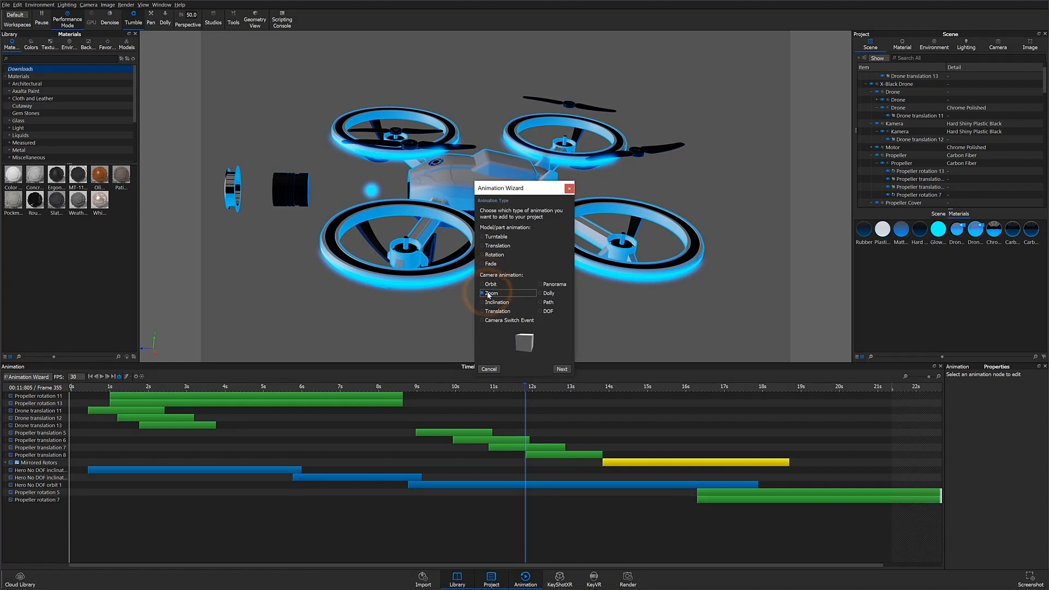
{"action": "left_click", "coordinate": [483, 302]}
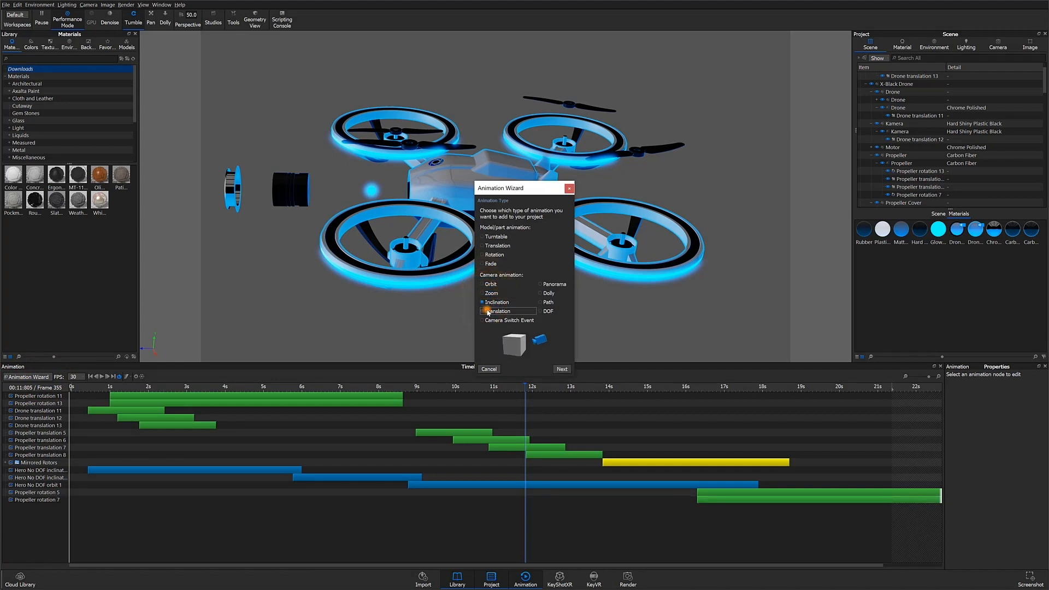
{"action": "left_click", "coordinate": [485, 320]}
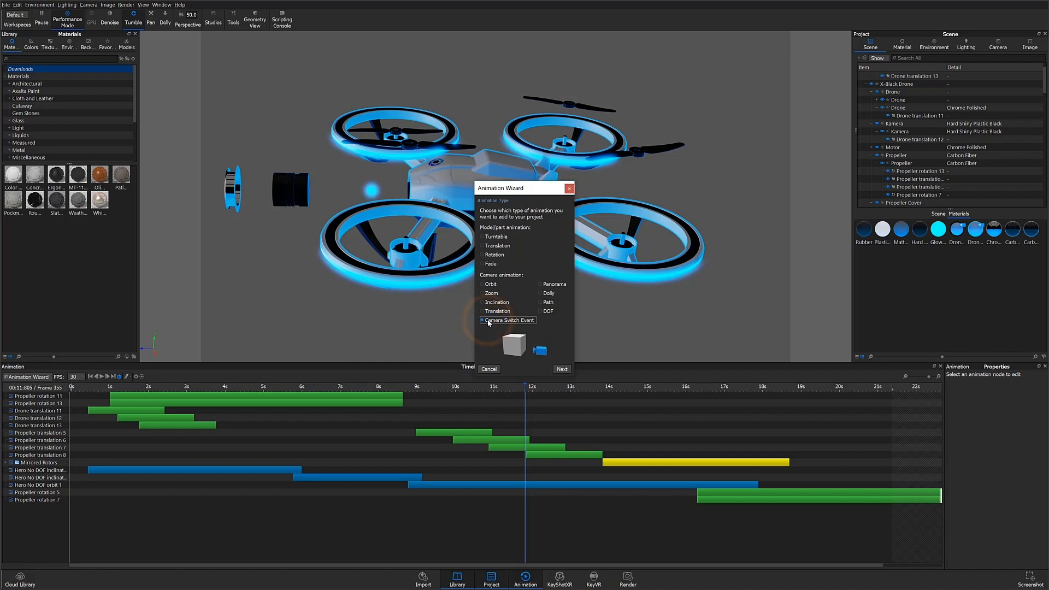
{"action": "left_click", "coordinate": [488, 368]}
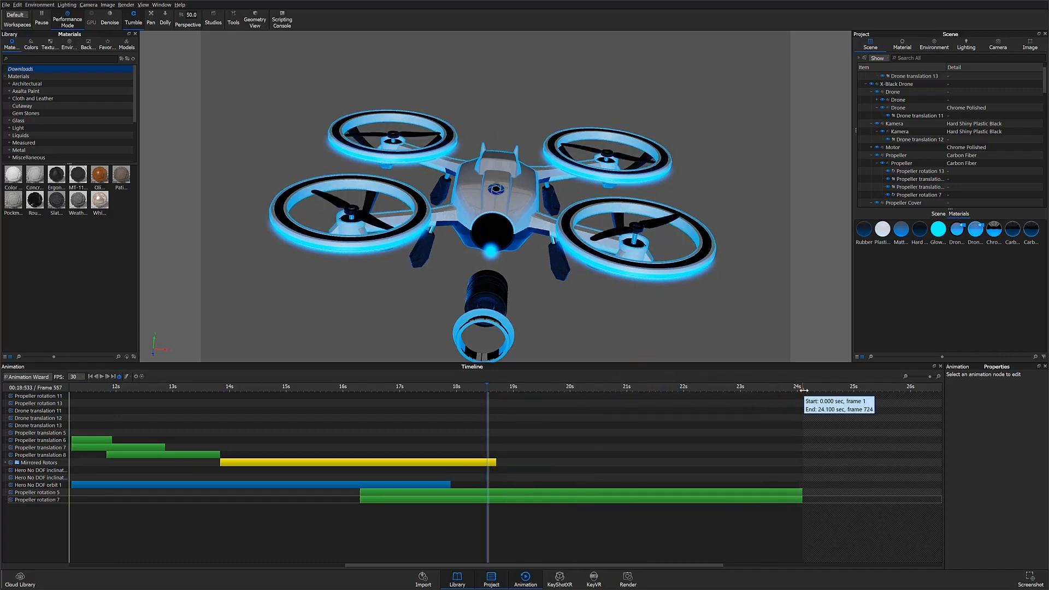
Step: Extend the timeline work area to end at 24.1 s, frame 724, covering the whole animation
{"action": "left_click", "coordinate": [101, 375]}
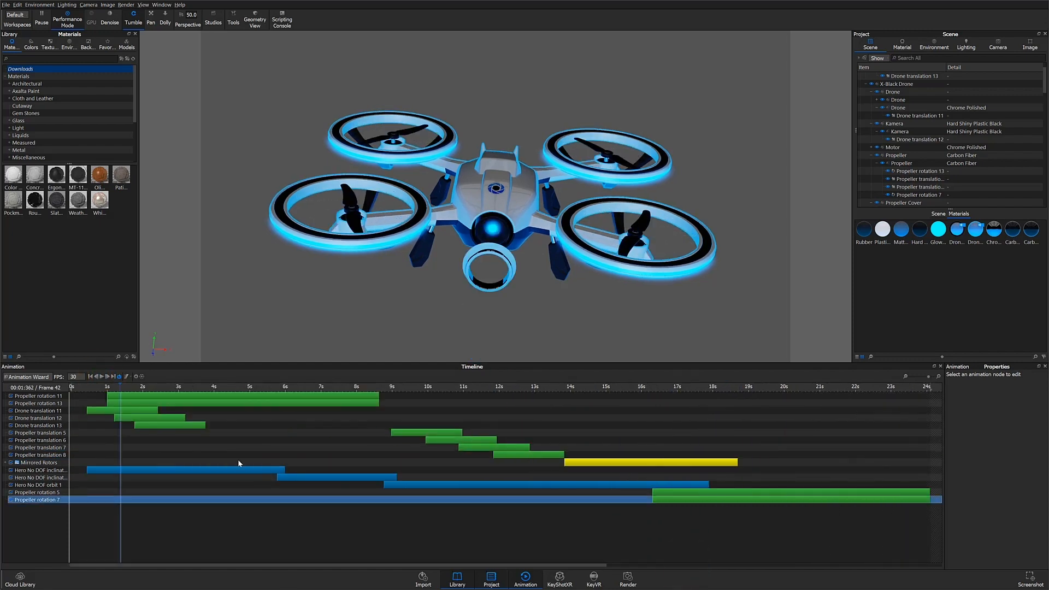
{"action": "right_click", "coordinate": [79, 386]}
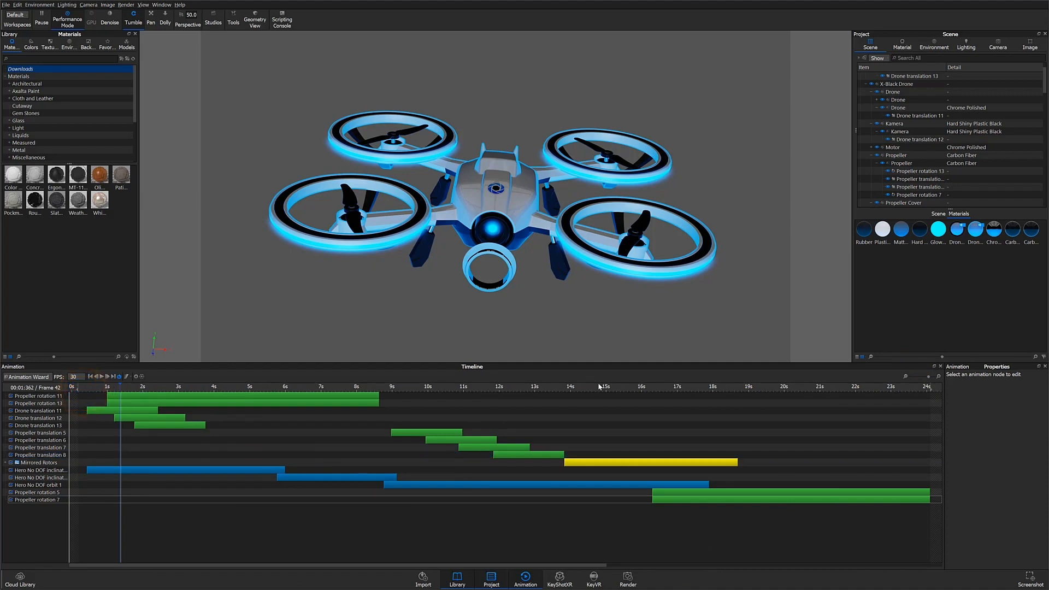
{"action": "mouse_move", "coordinate": [929, 387]}
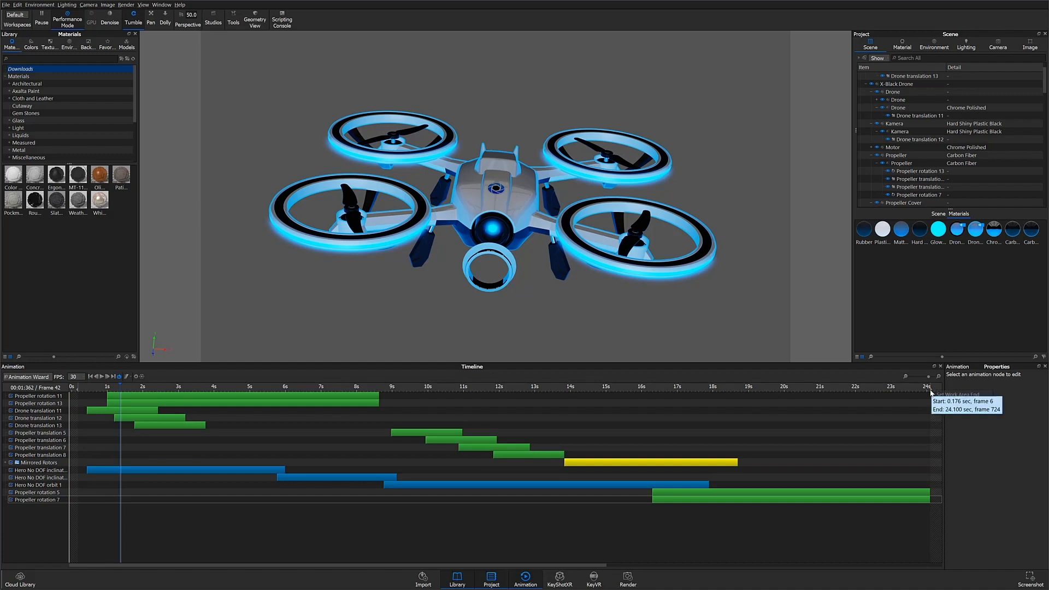
{"action": "mouse_move", "coordinate": [935, 404]}
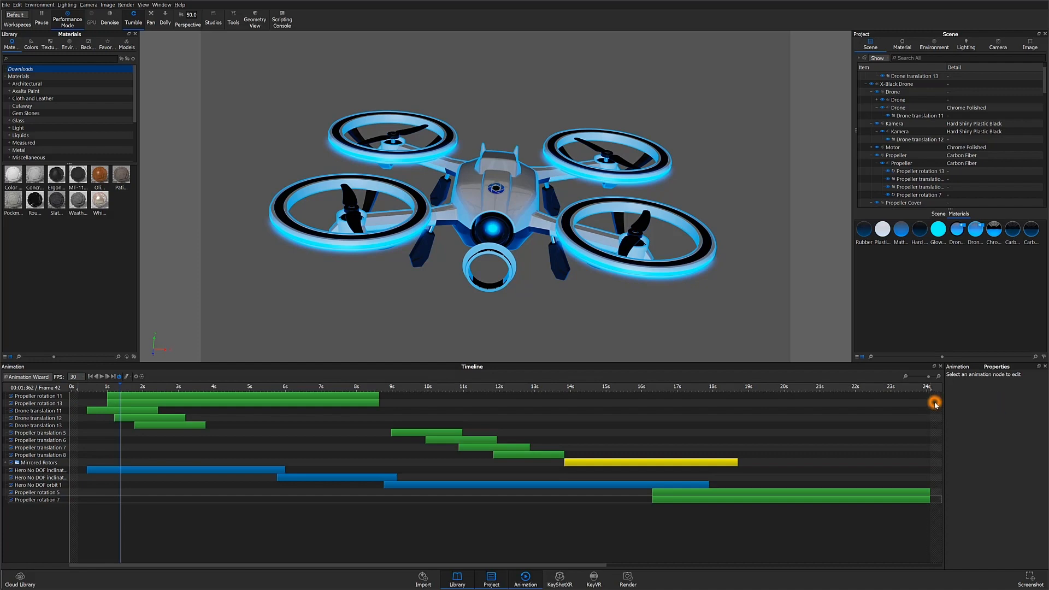
{"action": "left_click", "coordinate": [38, 404]}
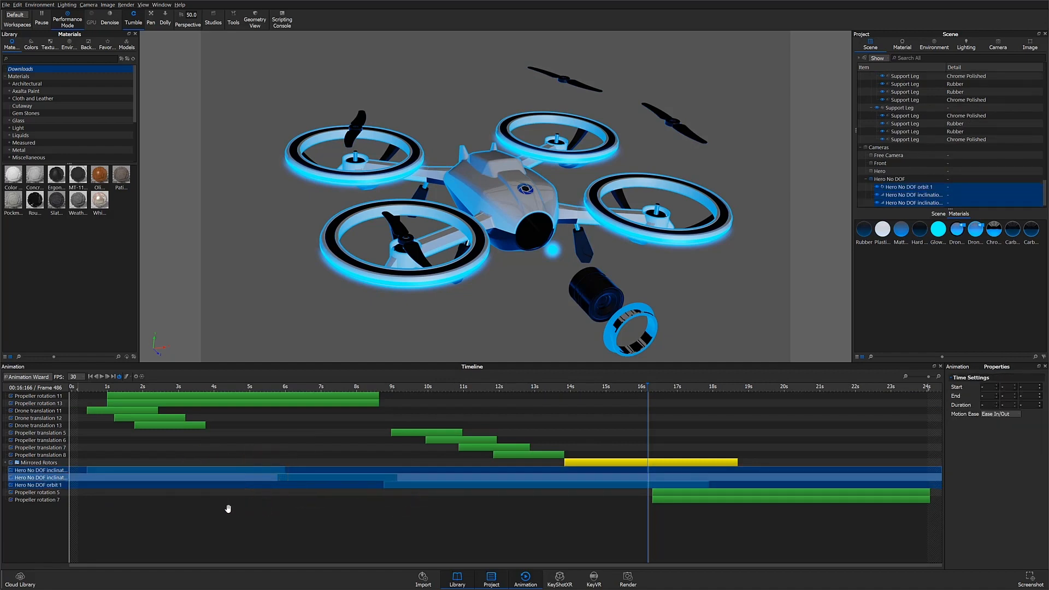
Step: Move the three Hero No DOF camera tracks to the bottom, then select Drone translations 11–13
{"action": "left_click", "coordinate": [41, 477]}
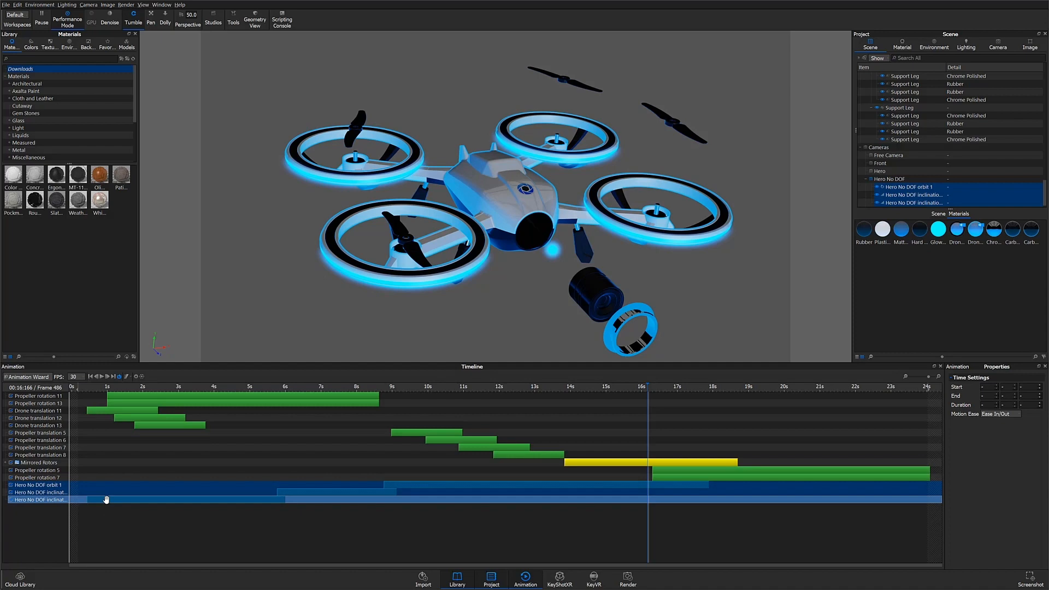
{"action": "left_click", "coordinate": [38, 410]}
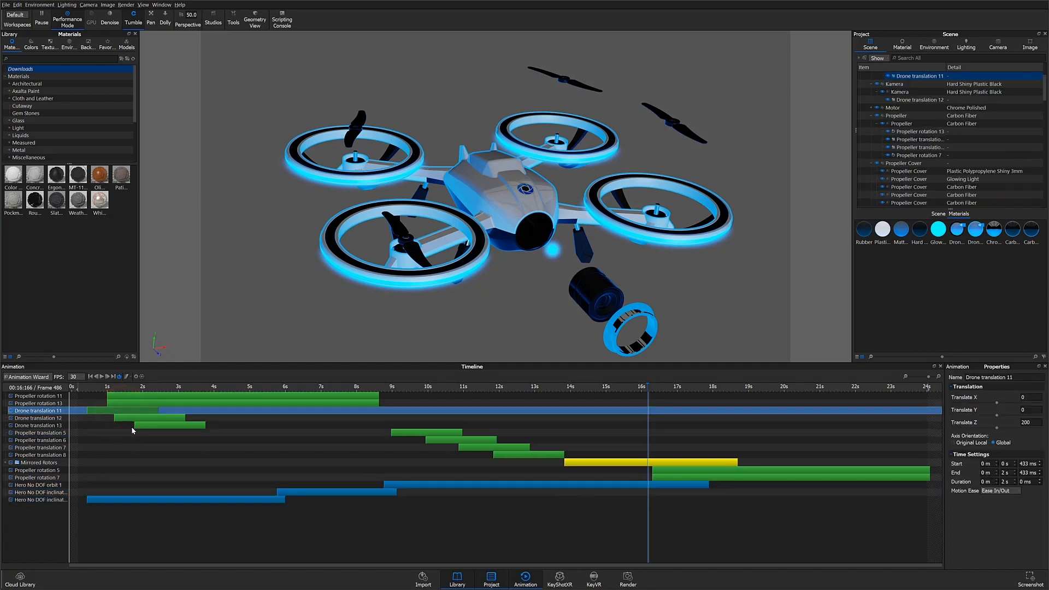
{"action": "left_click", "coordinate": [37, 425]}
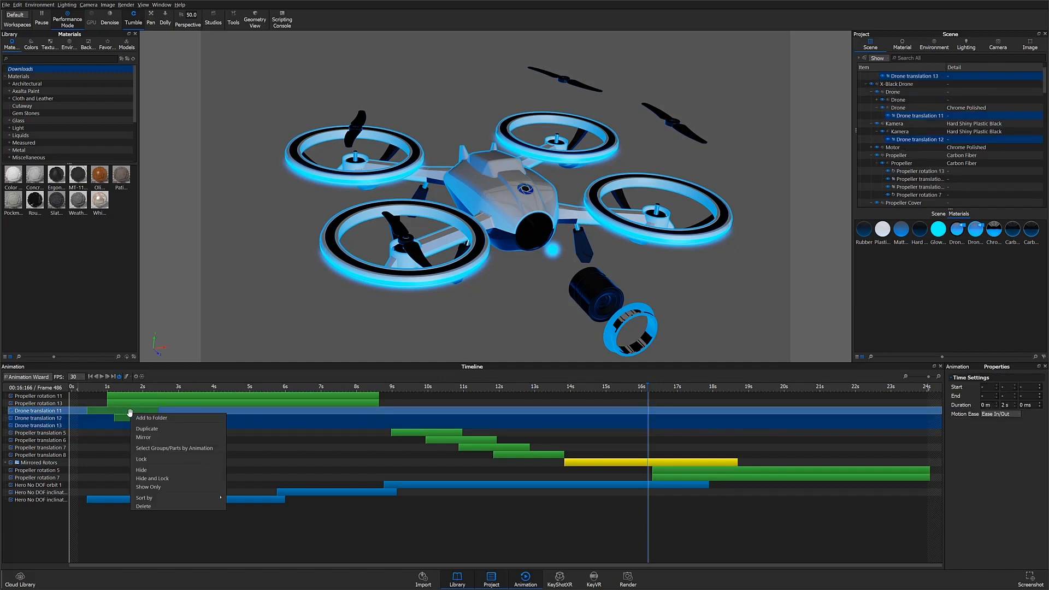
Step: Add the selected drone translations to a new folder named 'Parts Moving Out'
{"action": "left_click", "coordinate": [150, 417]}
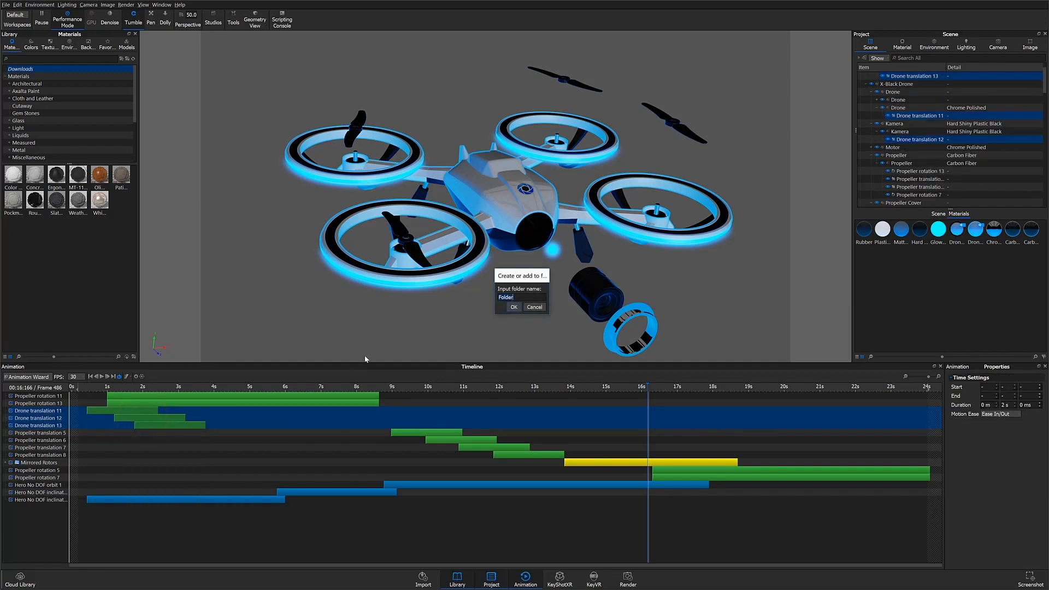
{"action": "type", "text": "Parts"}
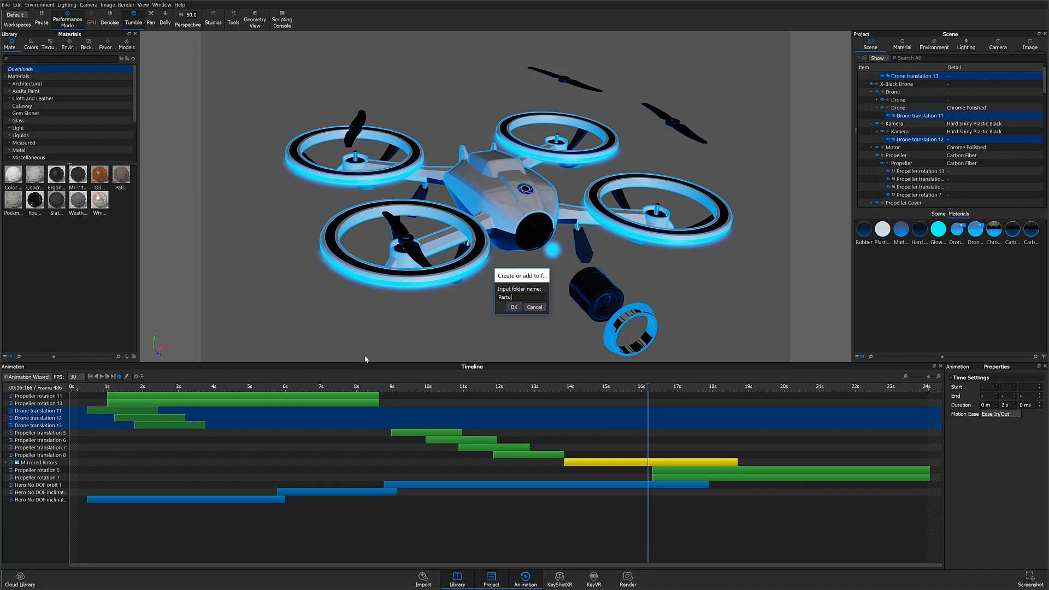
{"action": "type", "text": "Moving Out"}
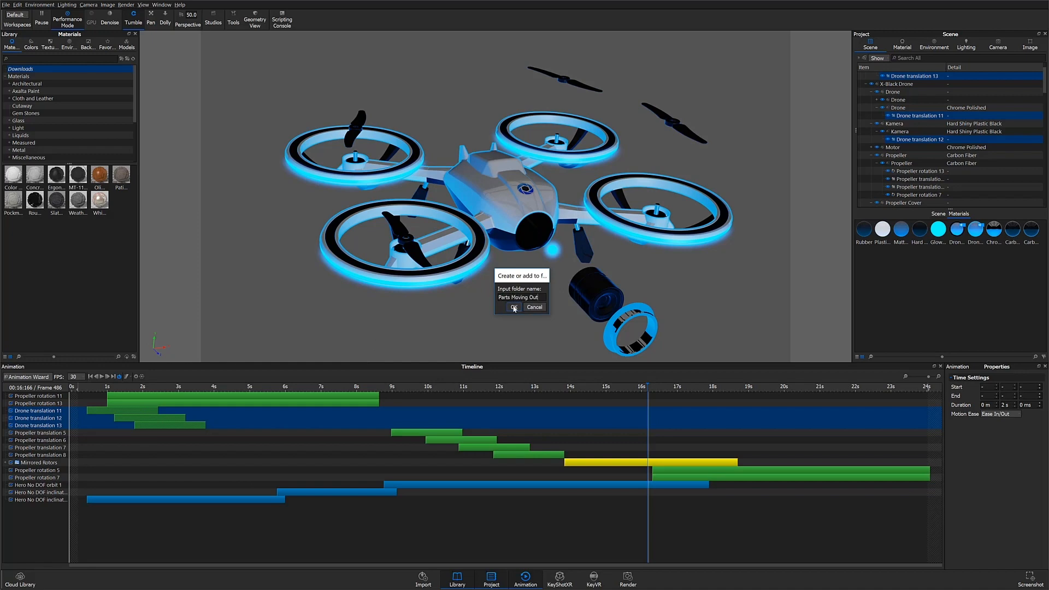
{"action": "left_click", "coordinate": [513, 307]}
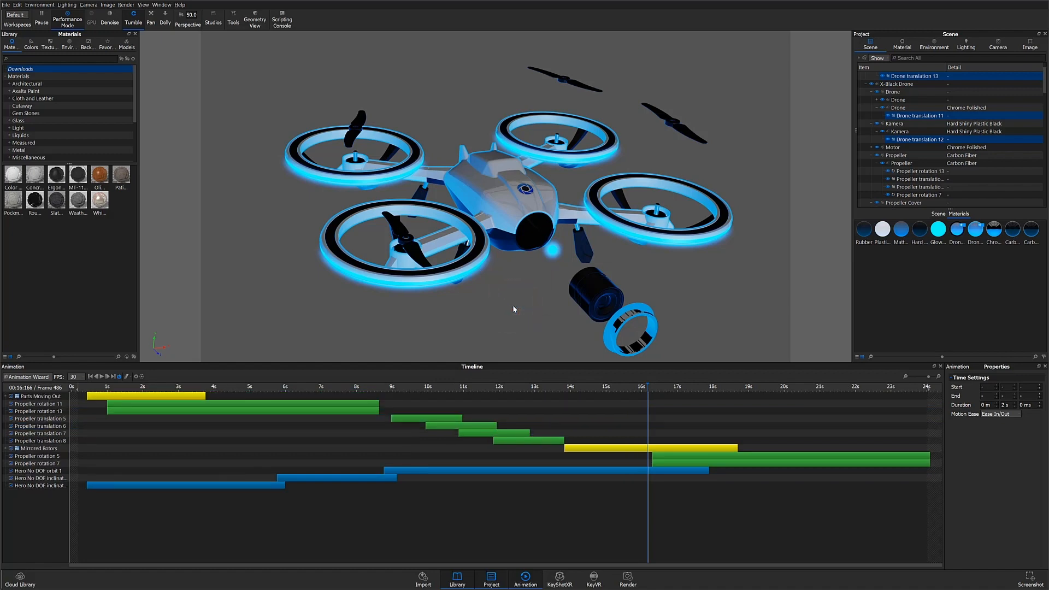
Step: Expand the Parts Moving Out folder to check its contents, then collapse it
{"action": "left_click", "coordinate": [37, 396]}
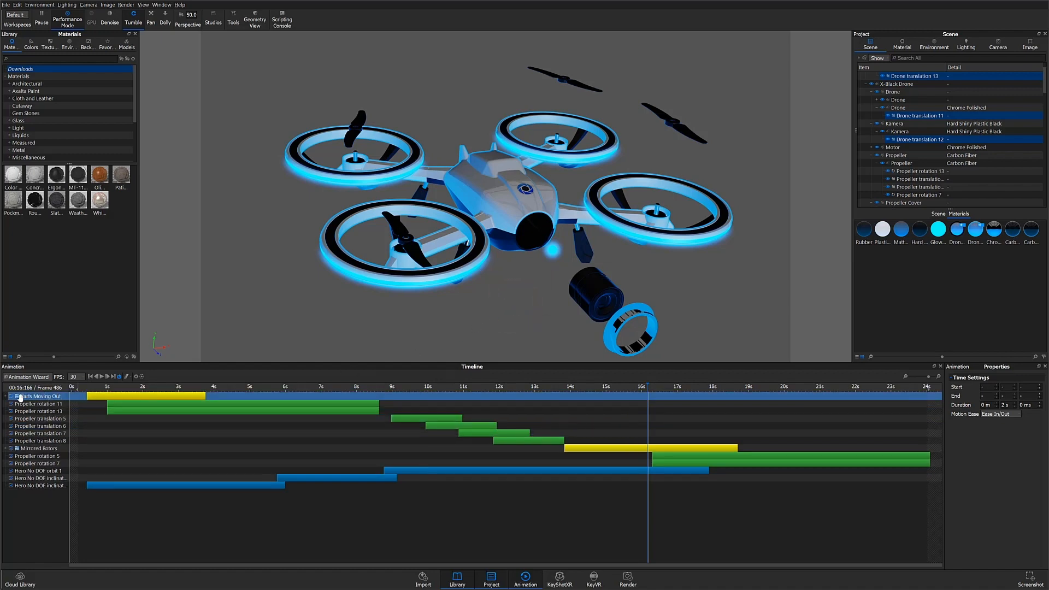
{"action": "left_click", "coordinate": [5, 395]}
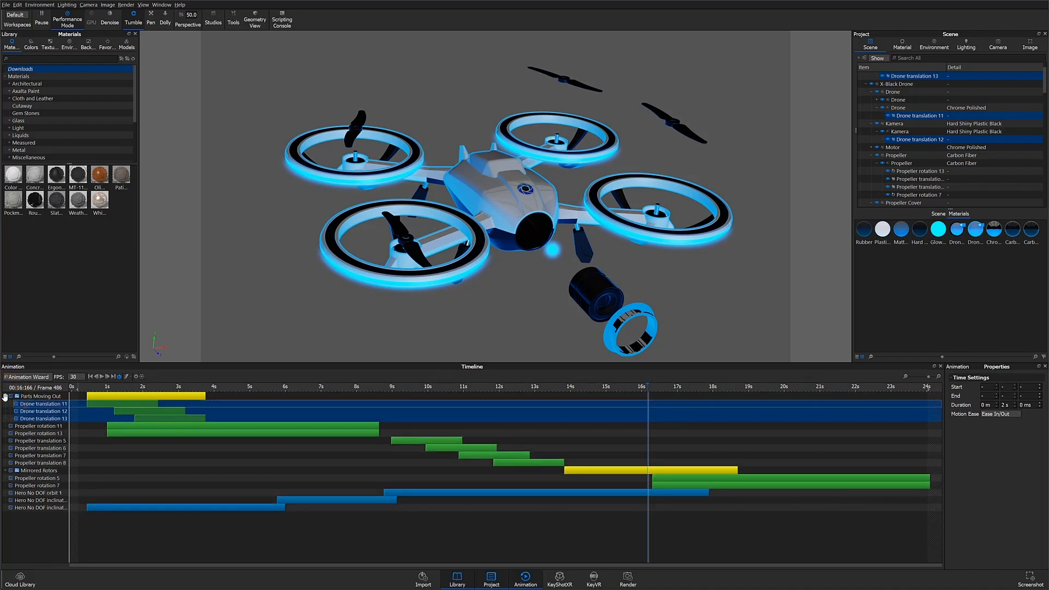
{"action": "left_click", "coordinate": [5, 396]}
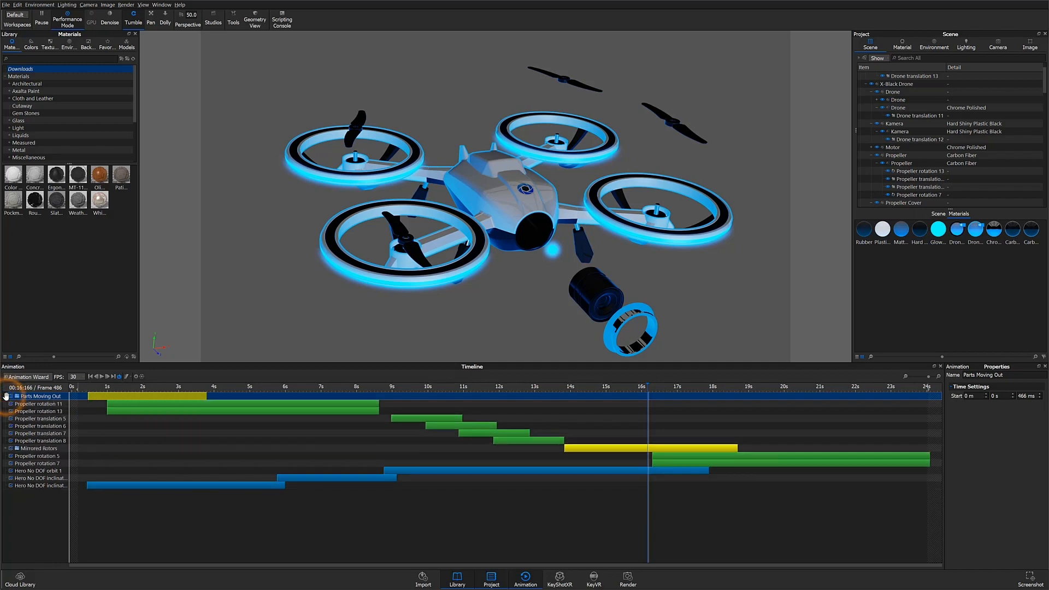
Step: Mirror the Parts Moving Out folder so a 'Parts Moving Out mirror' copy sits directly below it
{"action": "right_click", "coordinate": [41, 395]}
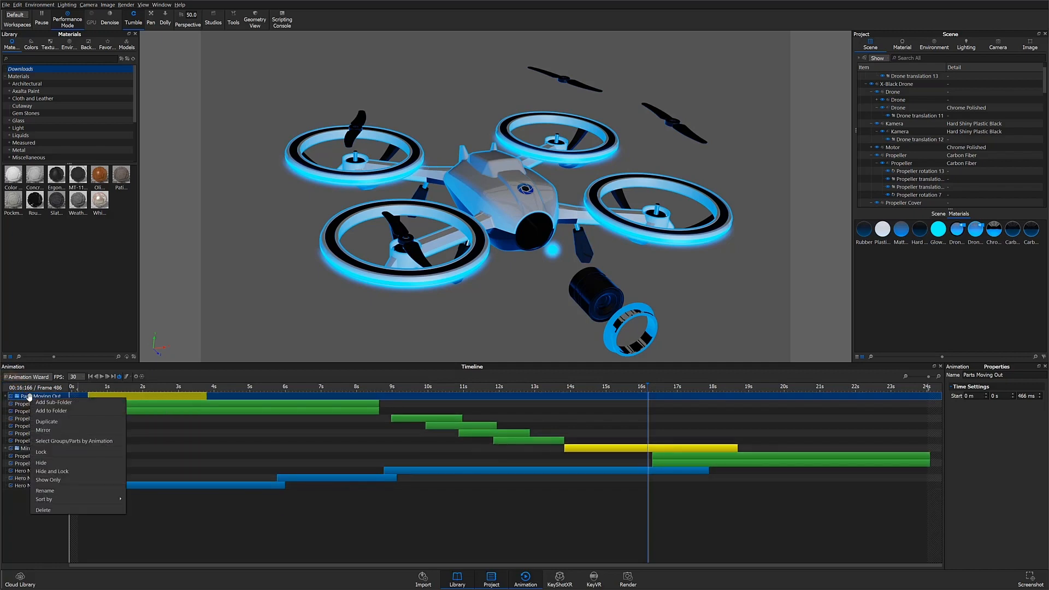
{"action": "mouse_move", "coordinate": [43, 429]}
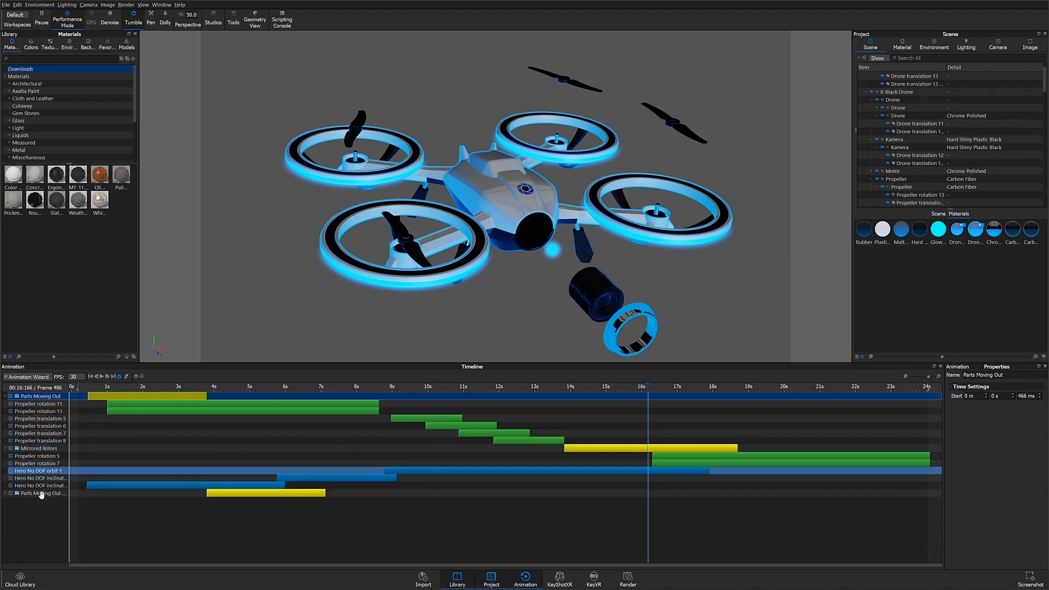
{"action": "left_click", "coordinate": [42, 493]}
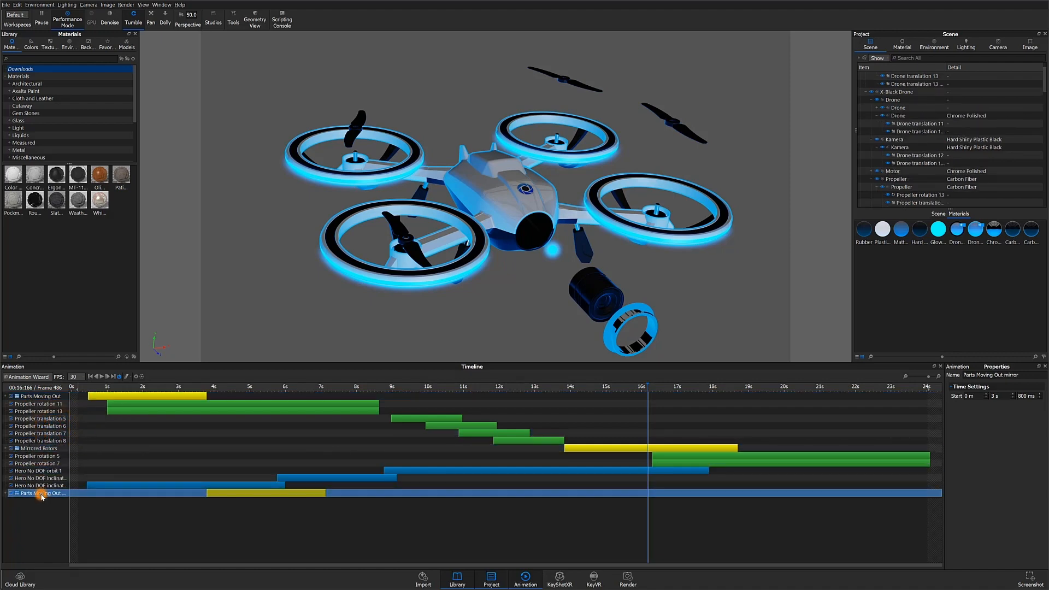
{"action": "left_click", "coordinate": [40, 396]}
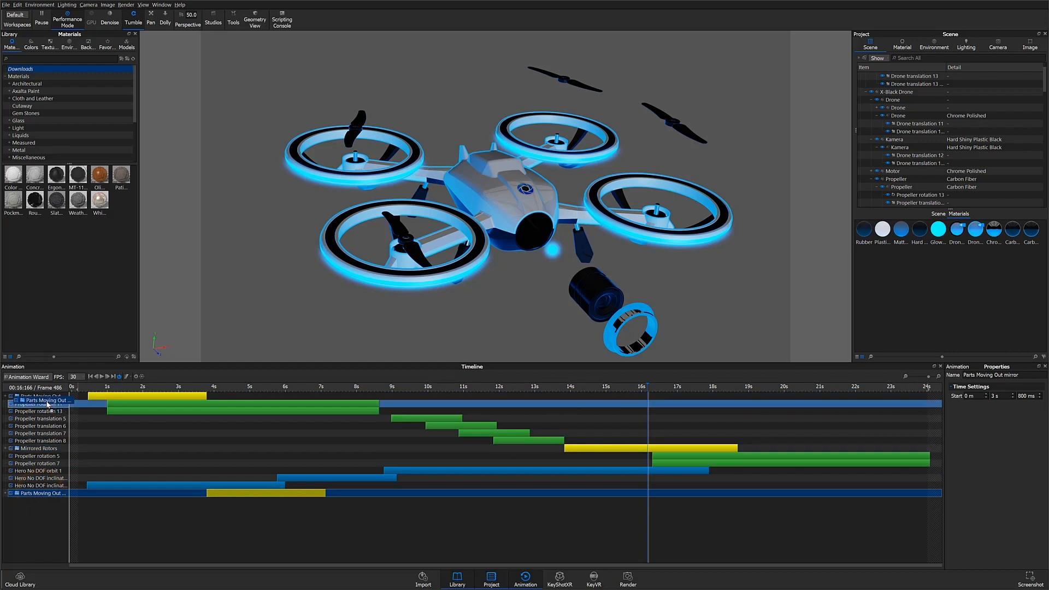
{"action": "right_click", "coordinate": [38, 396]}
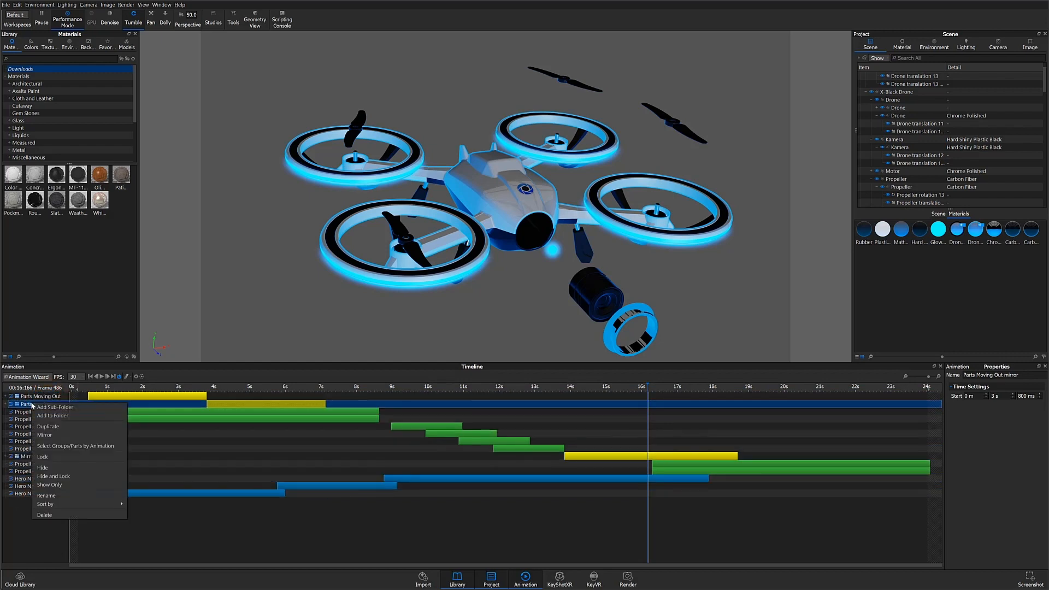